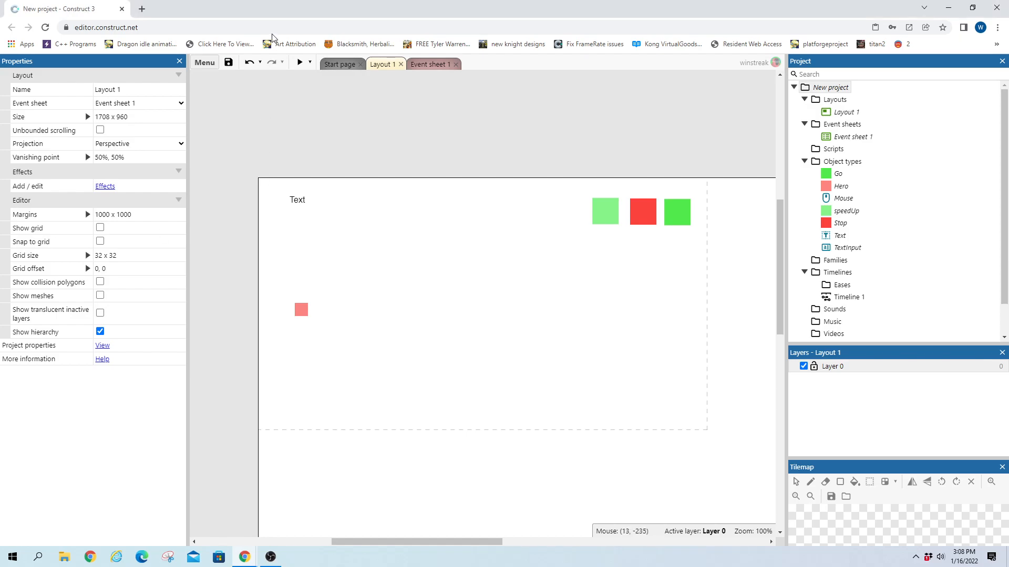
pyautogui.moveTo(251, 120)
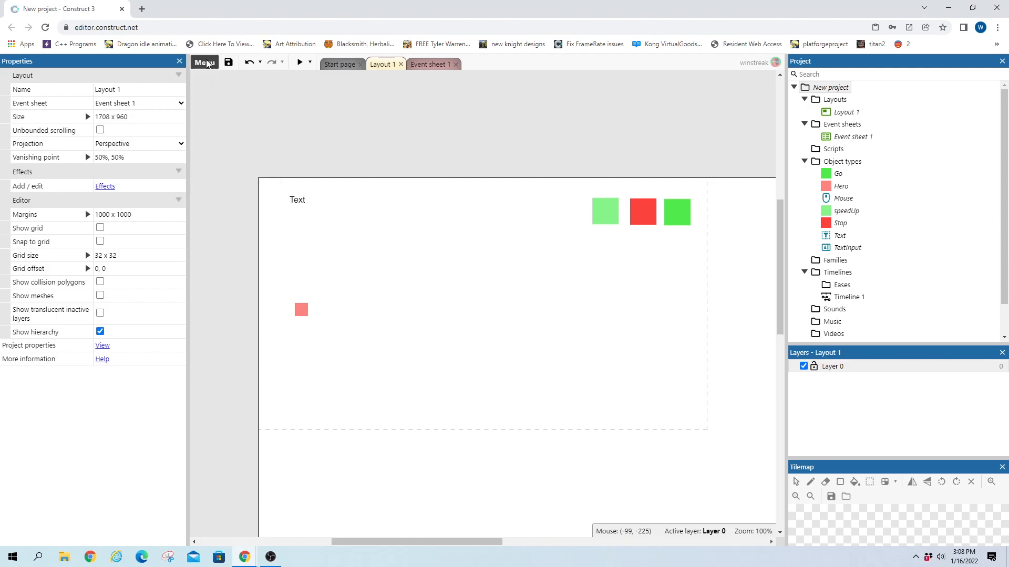
# - Inspect the Hero and speedUp objects' properties in the layout, then deselect them
pyautogui.click(430, 64)
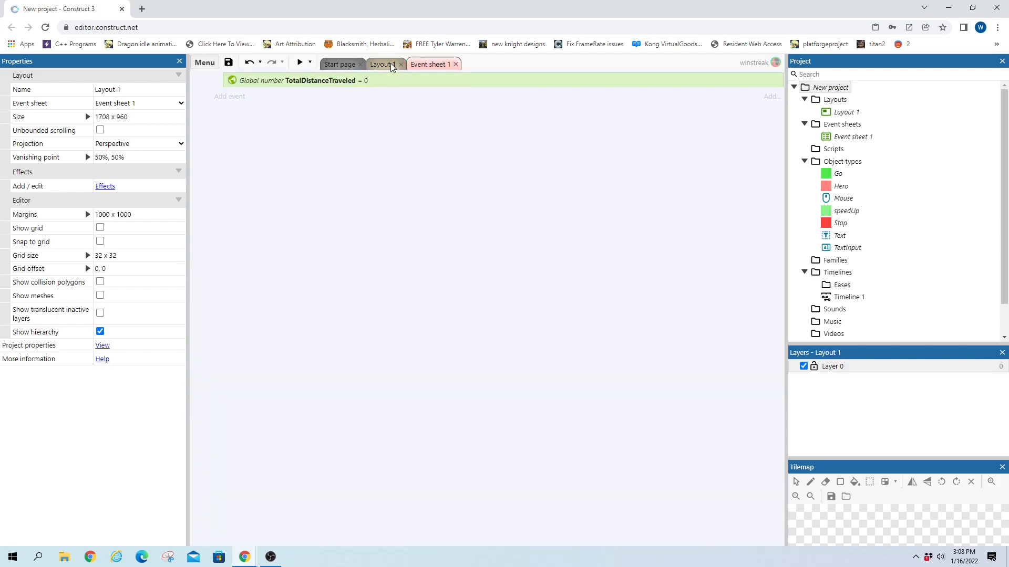
pyautogui.click(381, 64)
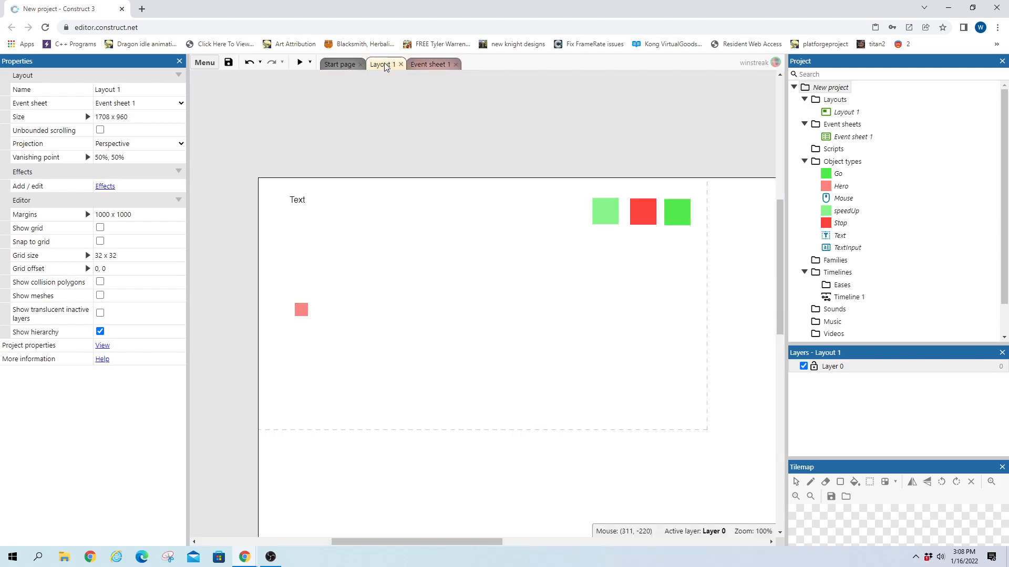
pyautogui.click(298, 200)
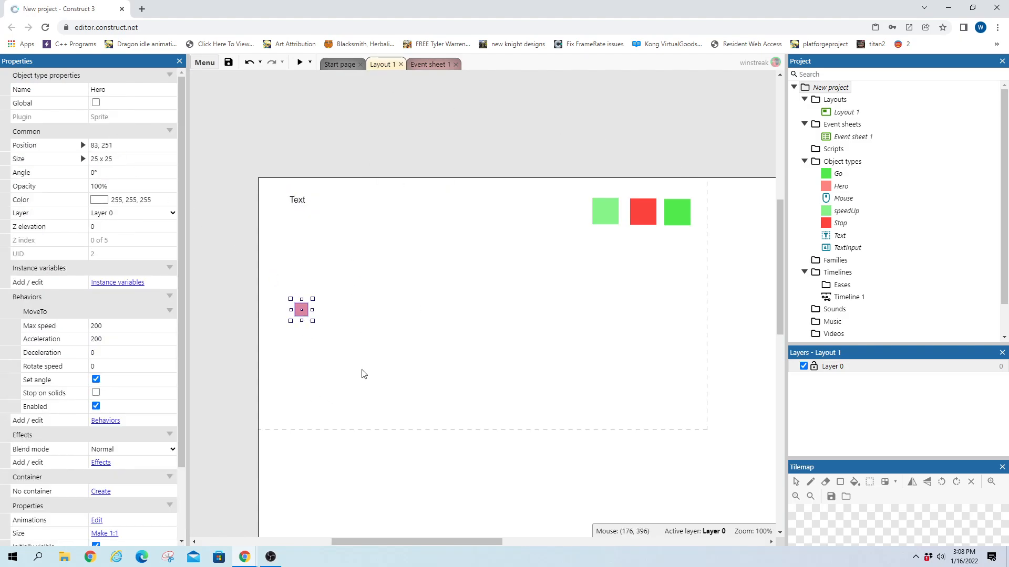
pyautogui.click(604, 212)
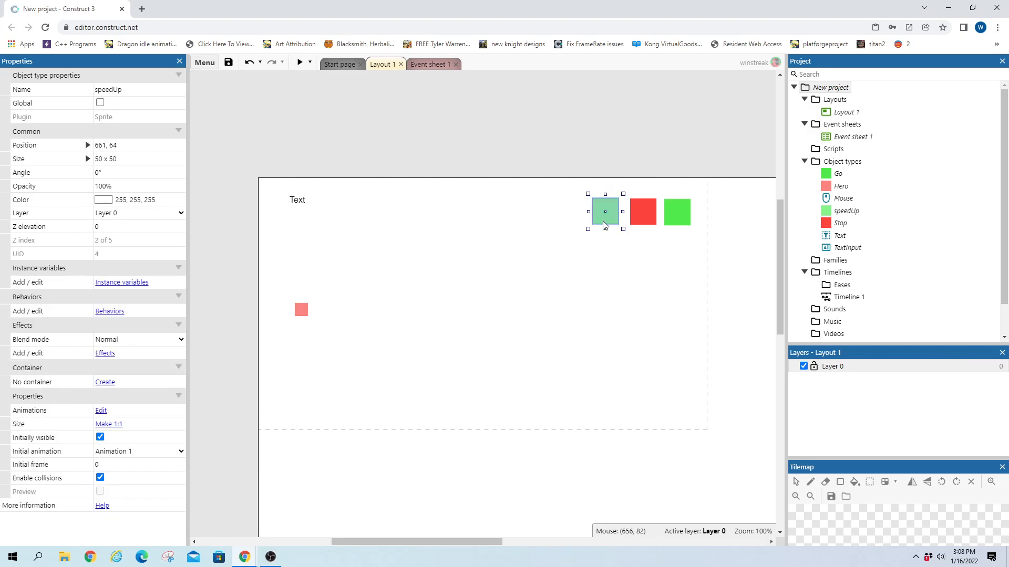
pyautogui.click(642, 213)
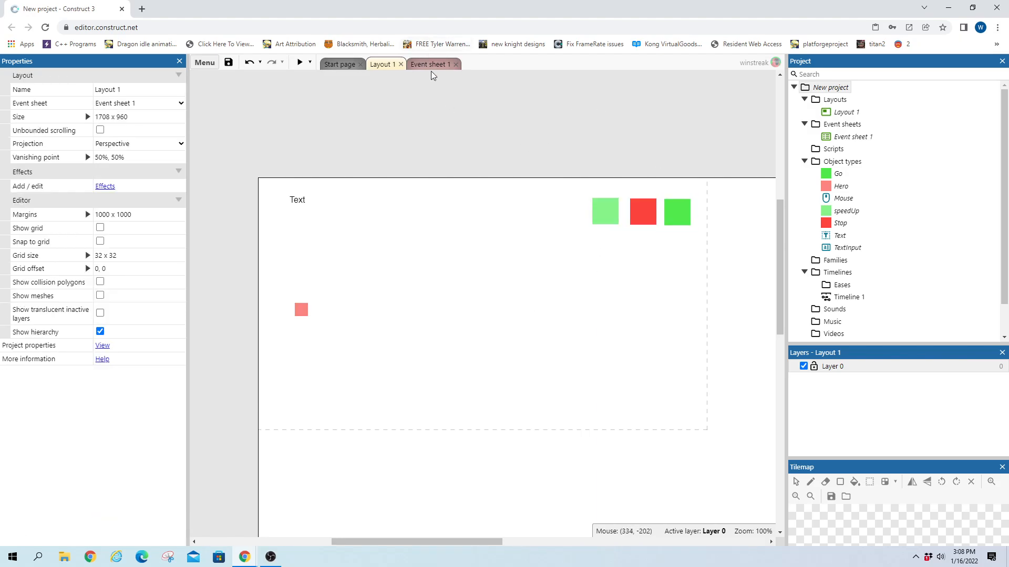
# - Cancel the Hero condition dialog, close Hero's behaviors list, and return to Event sheet 1
pyautogui.click(429, 63)
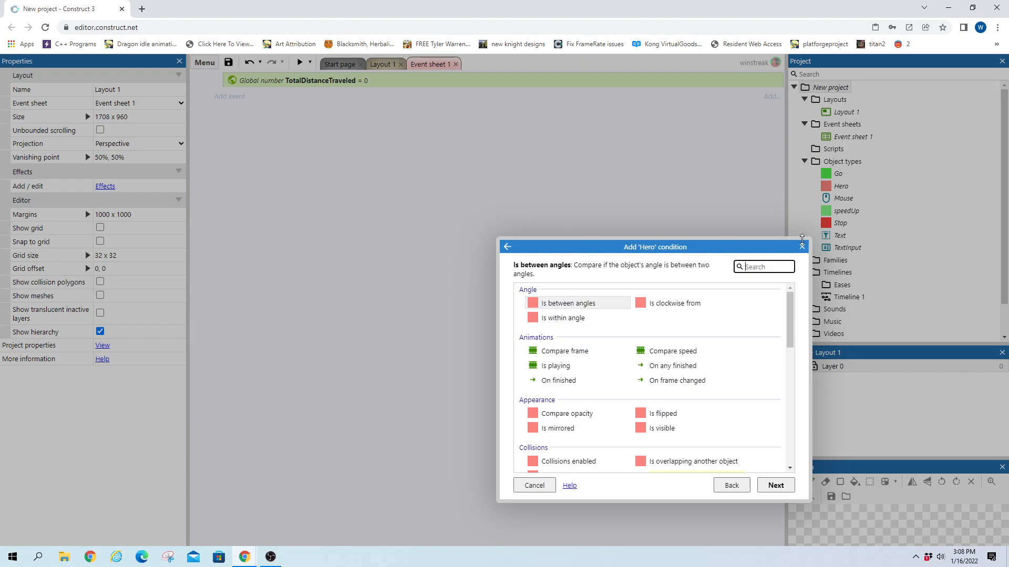
pyautogui.click(533, 485)
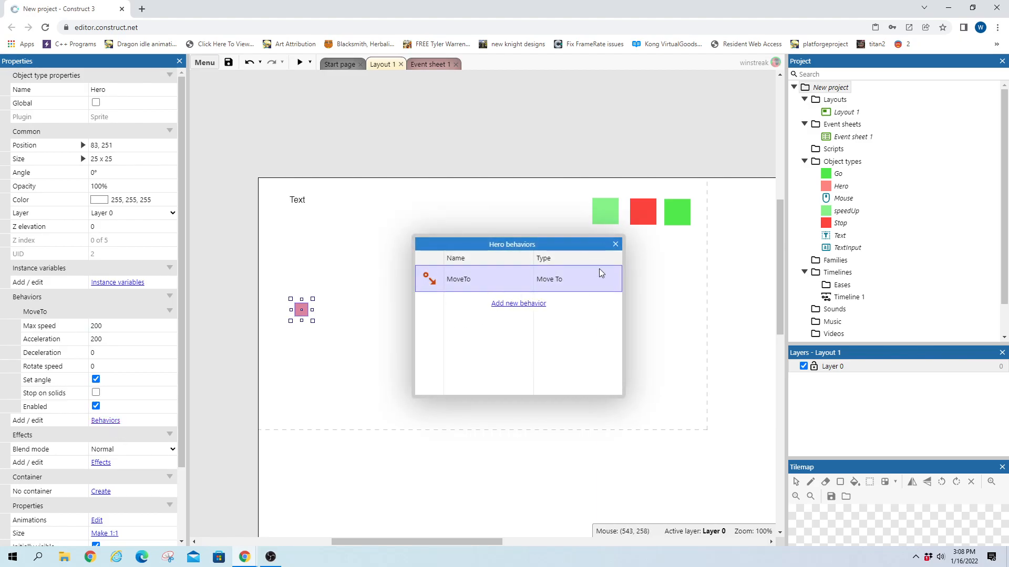
pyautogui.click(614, 243)
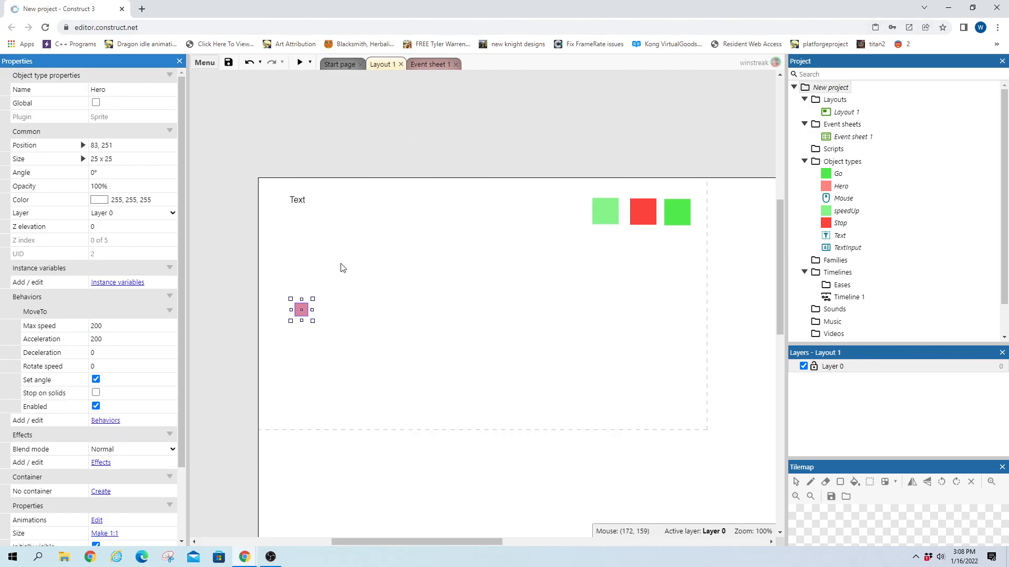
pyautogui.click(429, 63)
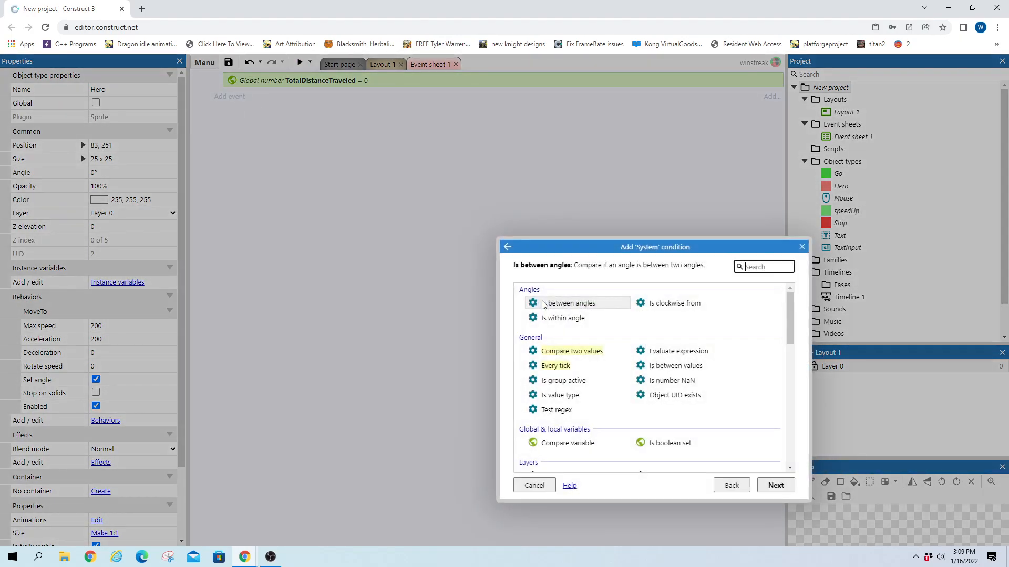
# - Add an On start of layout event with a Hero MoveTo action to (700, Hero.Y)
pyautogui.write('lay')
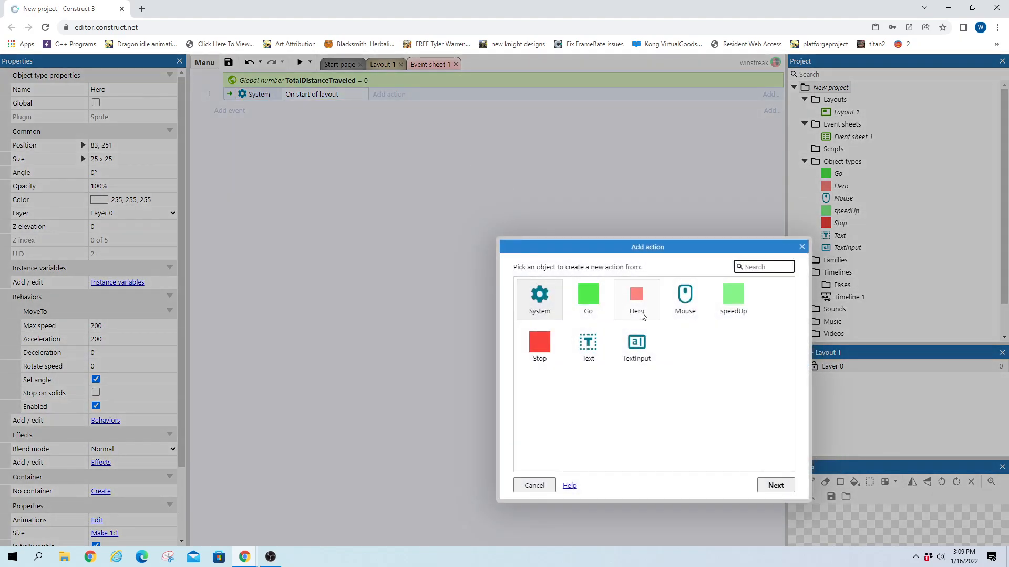
pyautogui.click(636, 299)
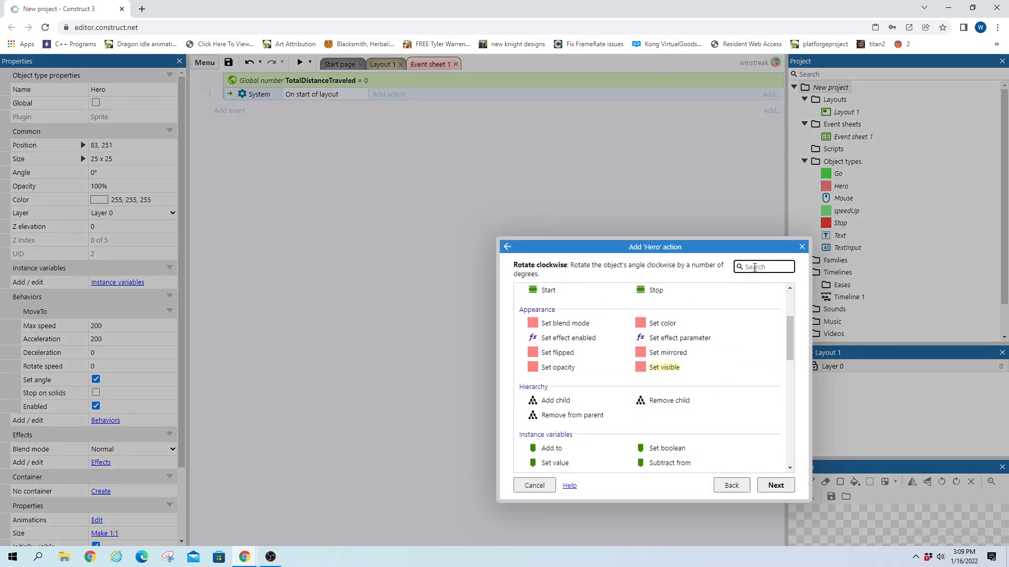
pyautogui.write('mov')
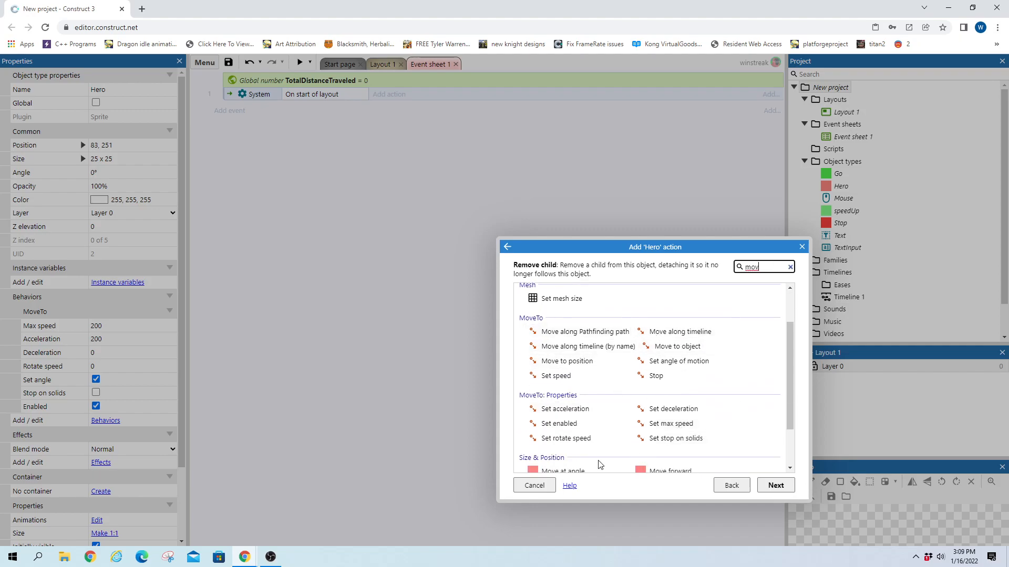
pyautogui.click(567, 361)
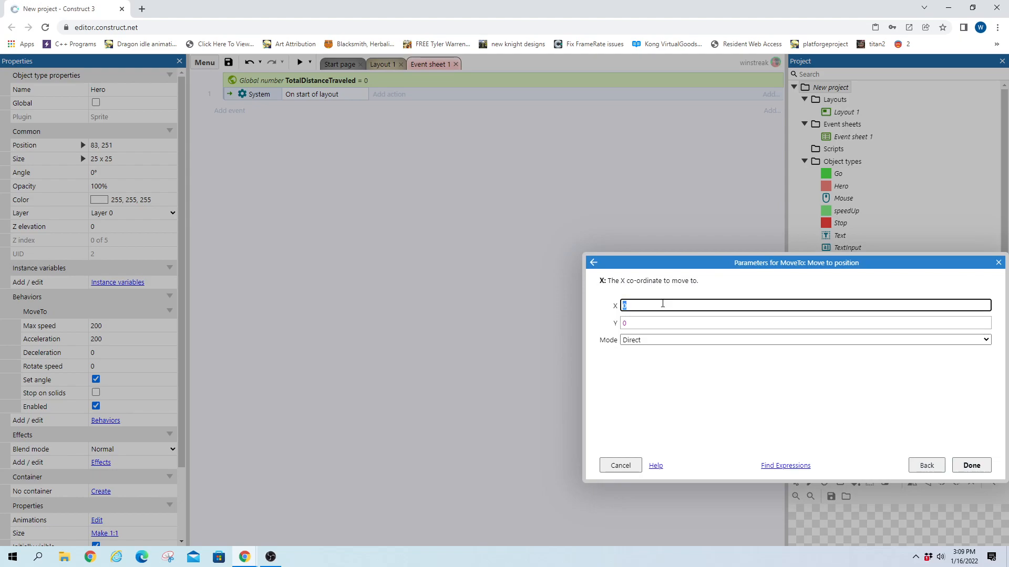
pyautogui.write('700')
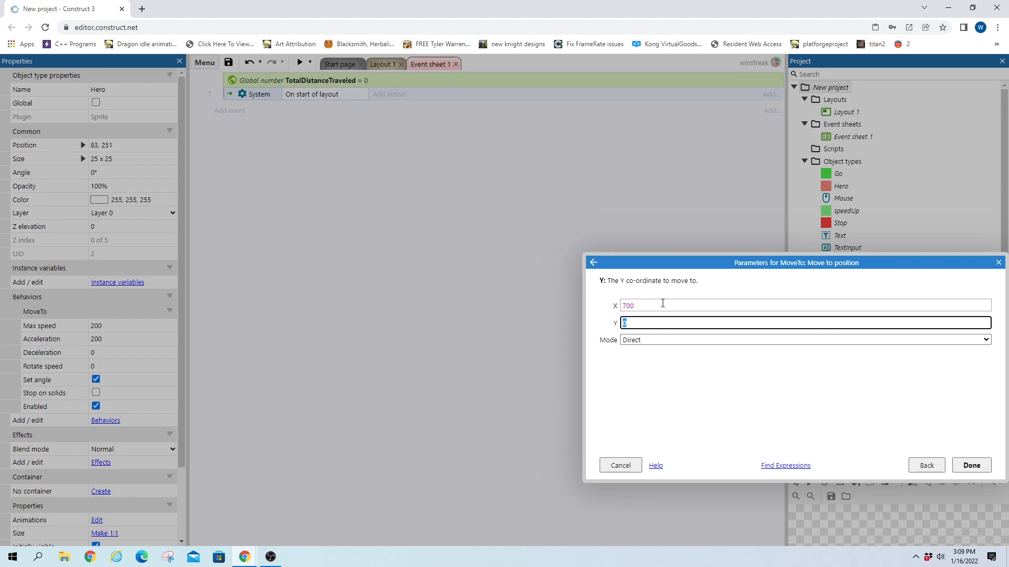
pyautogui.write('Hero.Y')
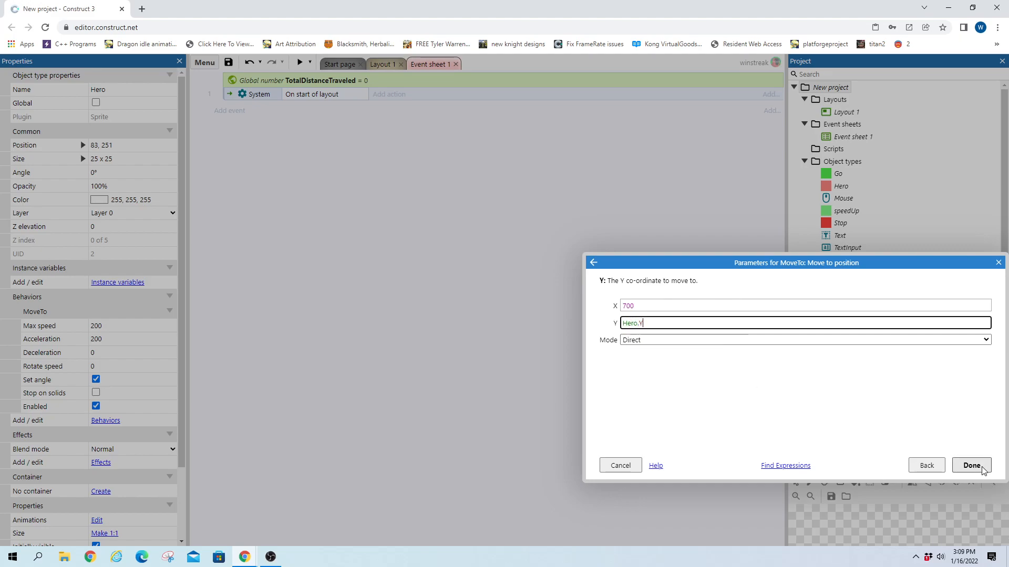
pyautogui.click(971, 465)
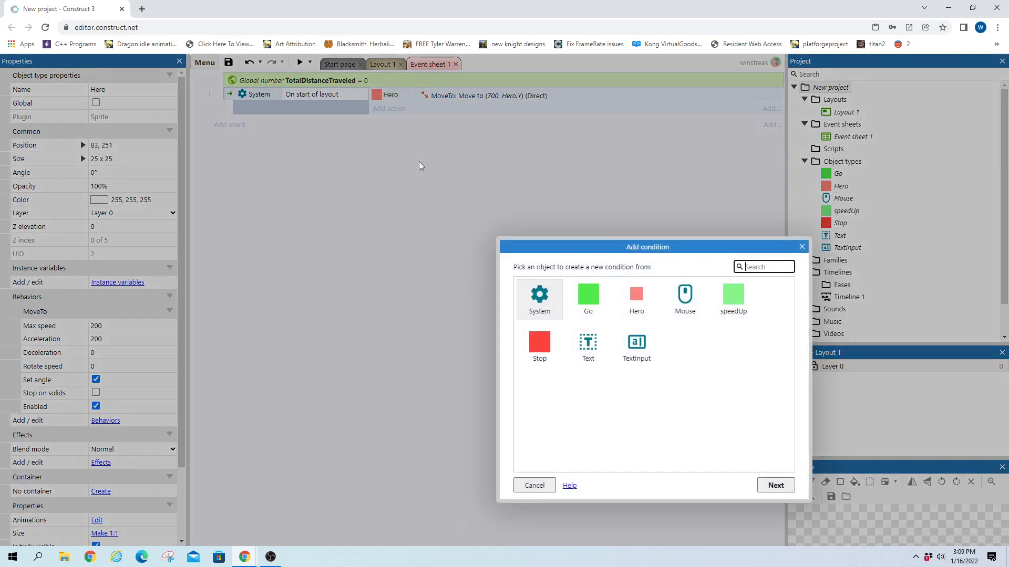
# - Add a Hero On MoveTo arrived event and start a sub-event under it
pyautogui.click(636, 299)
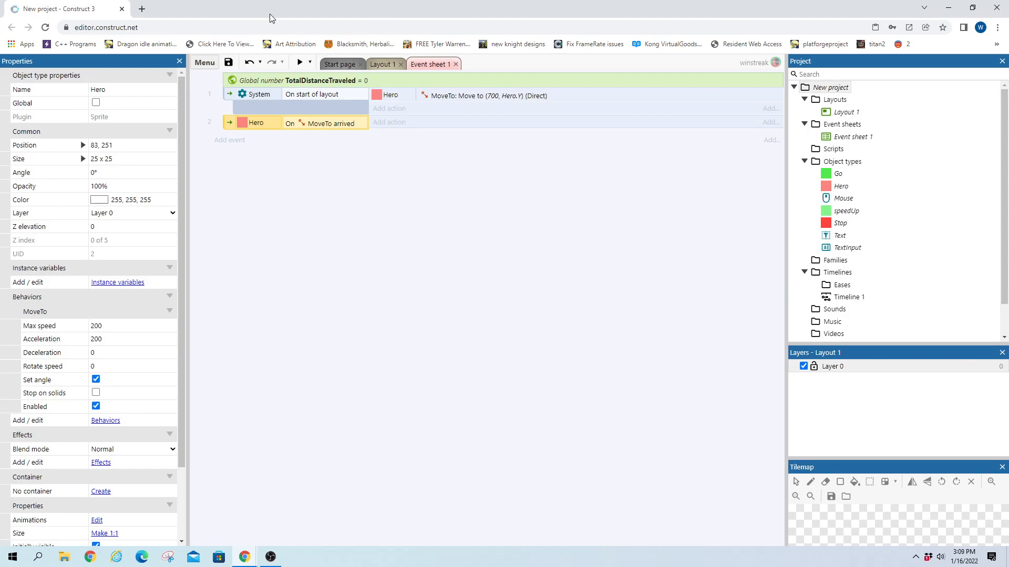
pyautogui.rightClick(255, 123)
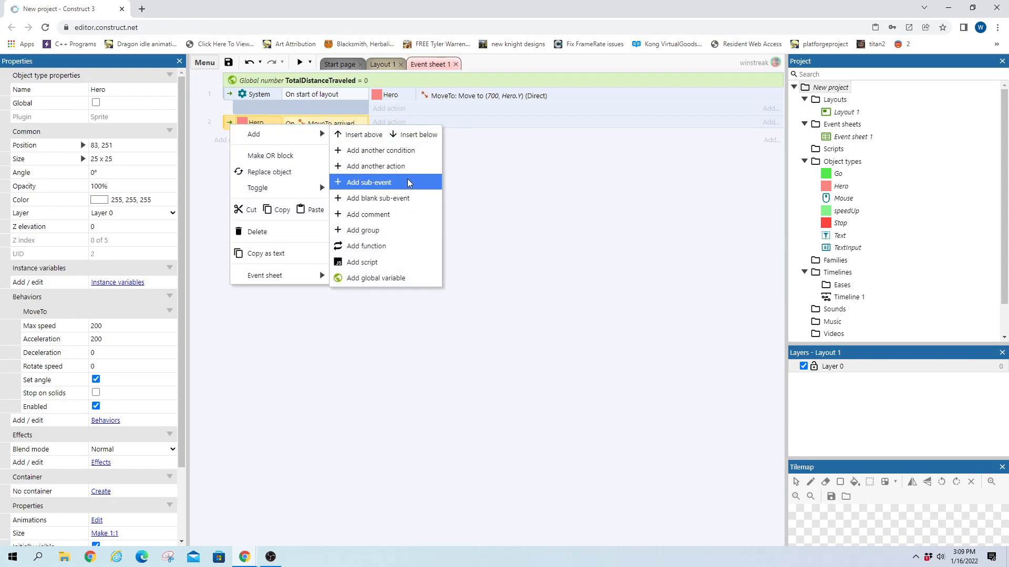
pyautogui.click(367, 183)
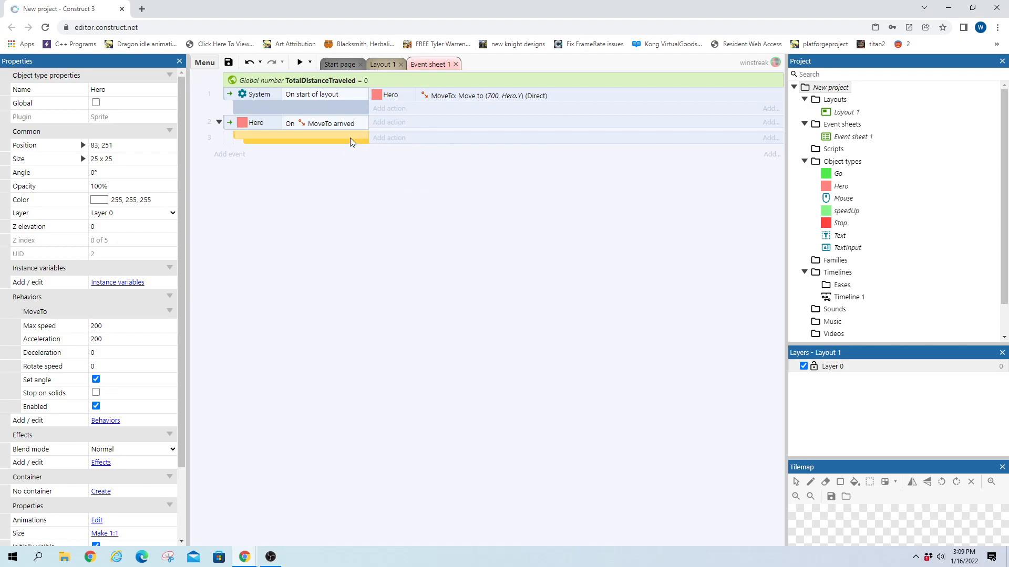
# - Set the sub-event to Hero X ≥ 500, with its Move to action targeting X 100
pyautogui.write('x')
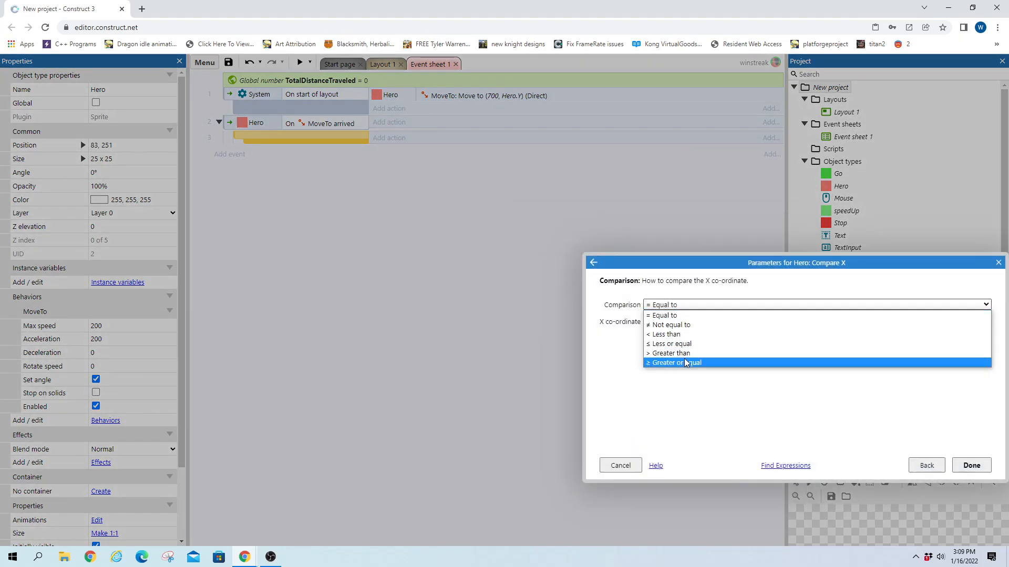
pyautogui.click(671, 361)
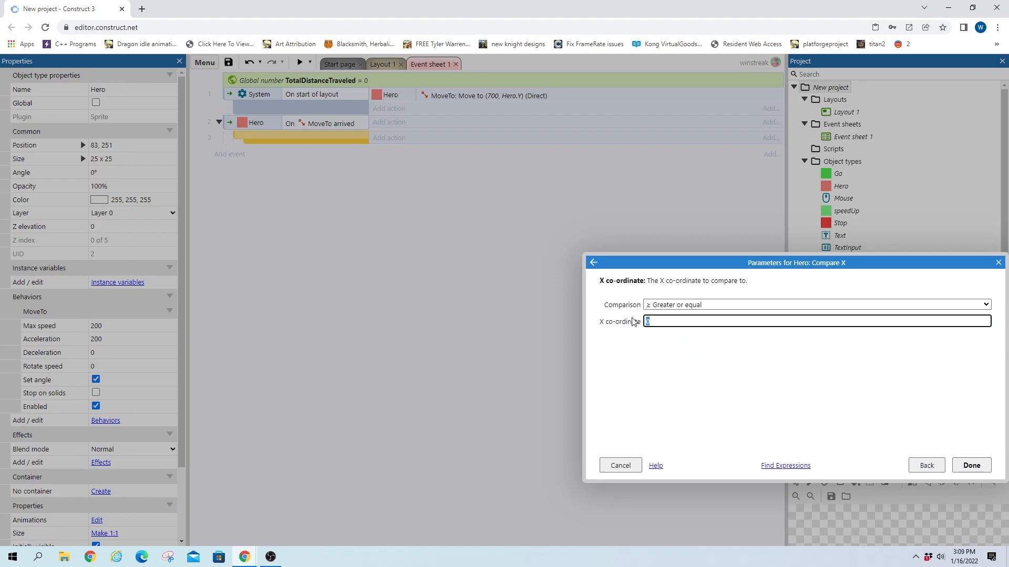
pyautogui.click(970, 465)
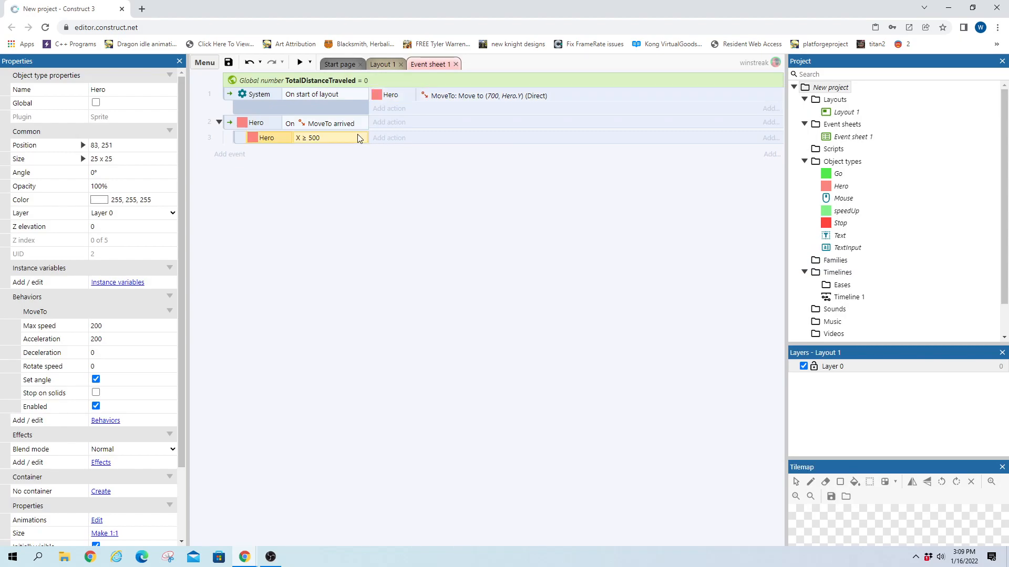
pyautogui.click(389, 137)
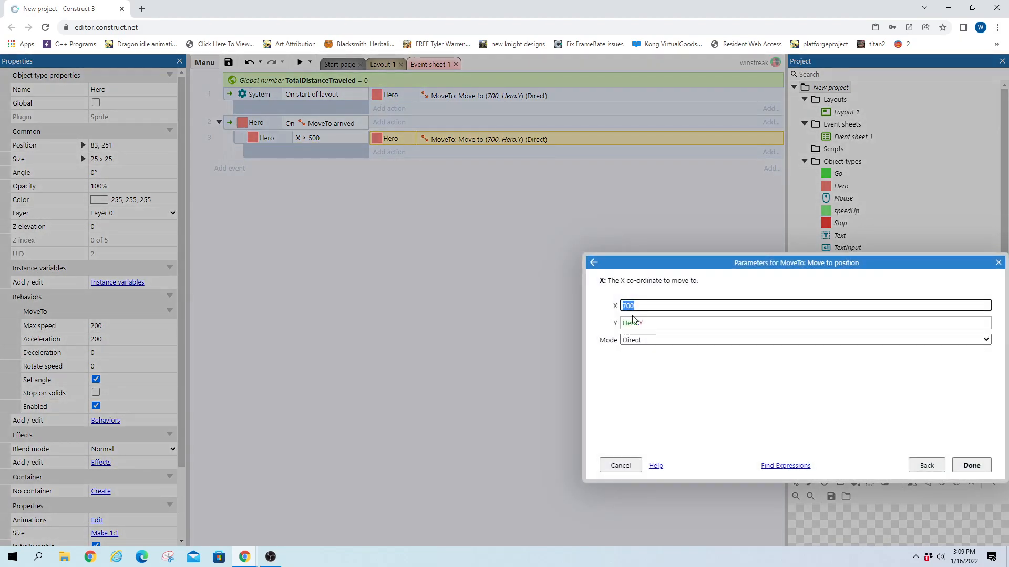
pyautogui.click(970, 465)
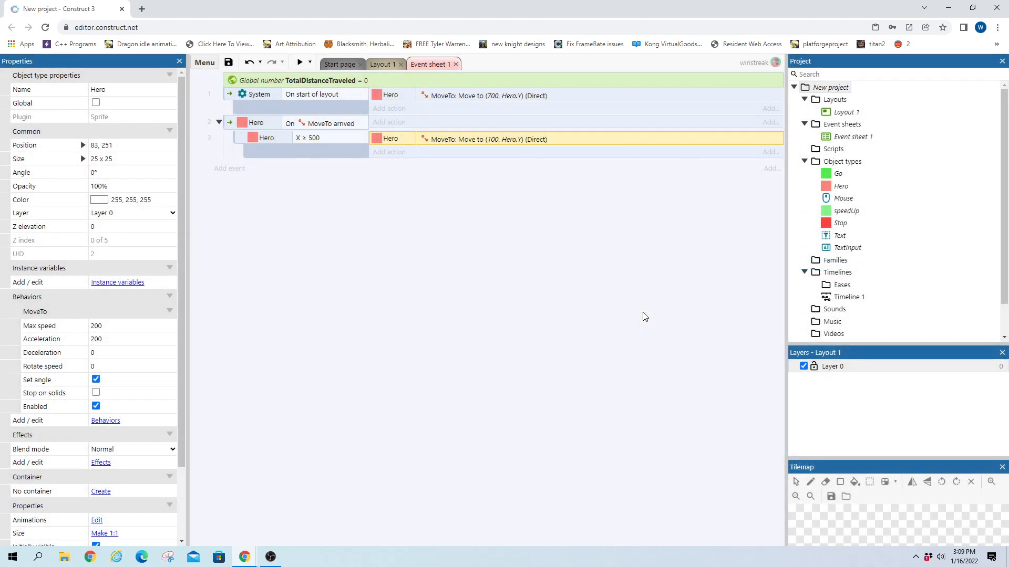
# - Change the copied sub-event to X < 500, with its Move to target X set to 800
pyautogui.click(309, 137)
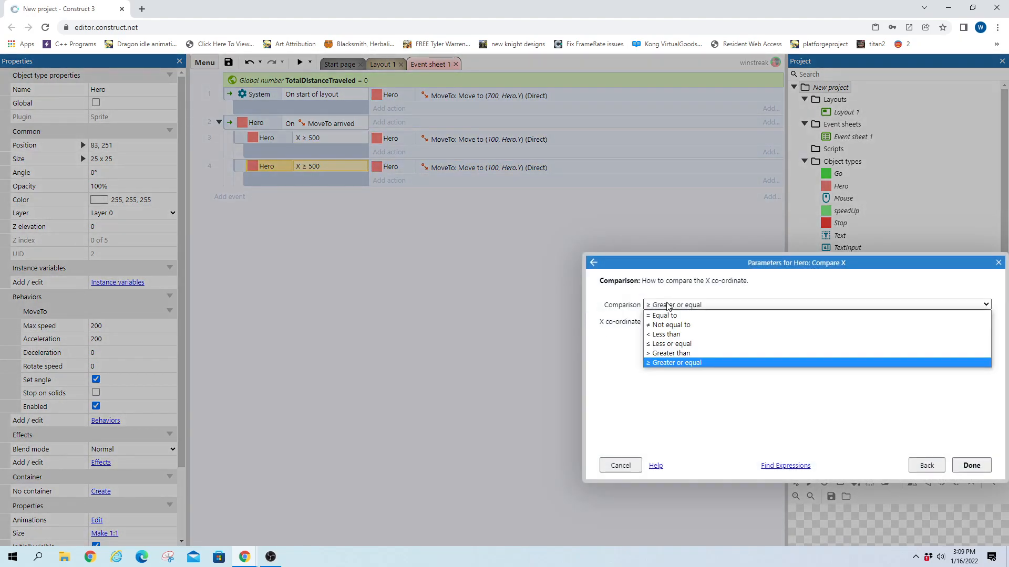
pyautogui.click(665, 334)
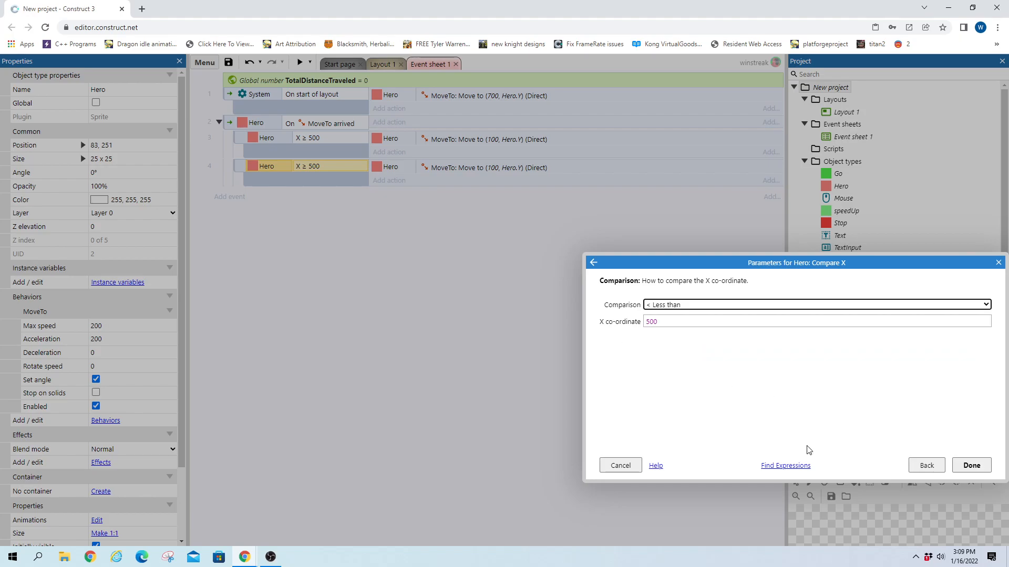
pyautogui.click(971, 465)
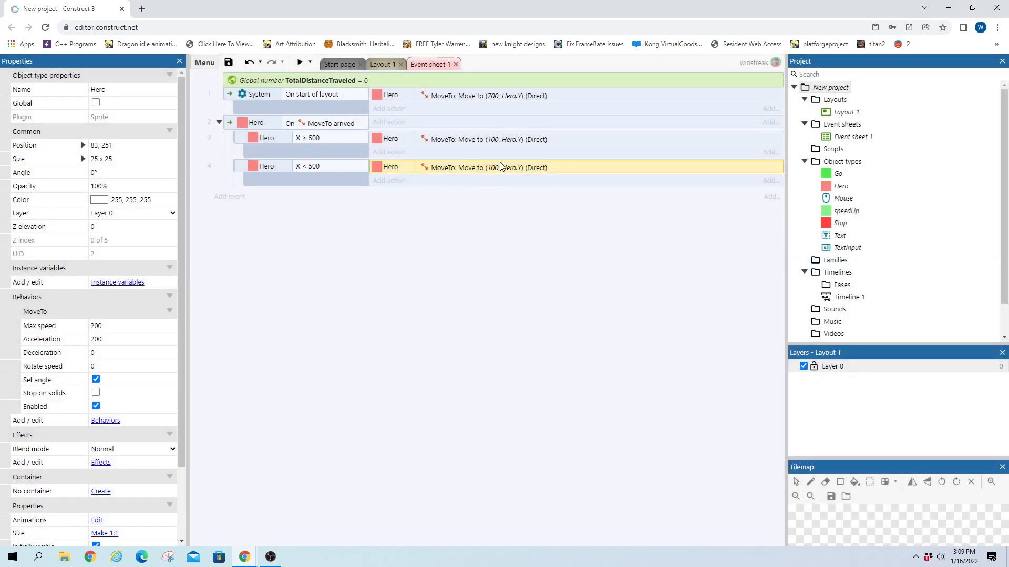
pyautogui.doubleClick(487, 167)
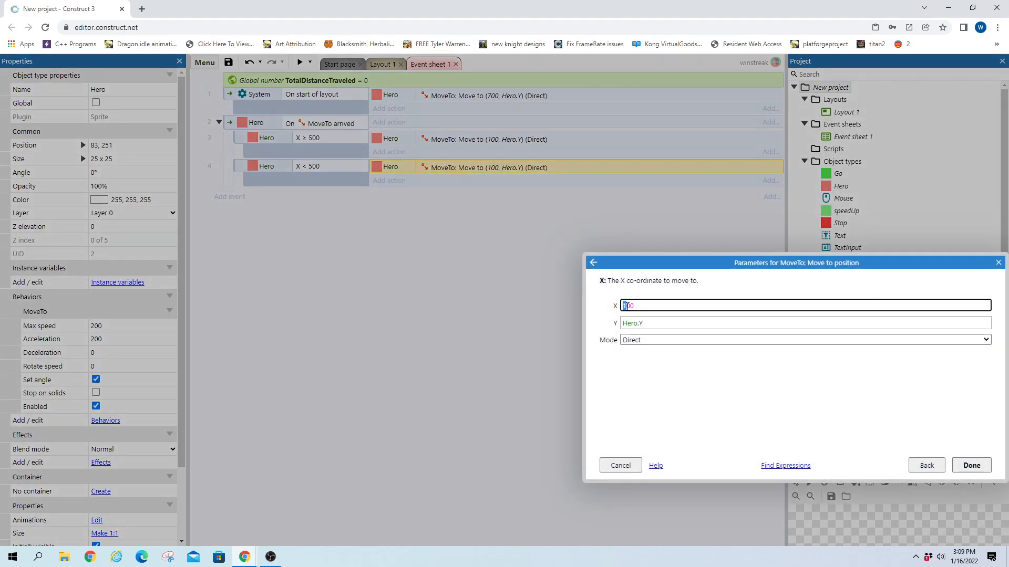
pyautogui.write('800')
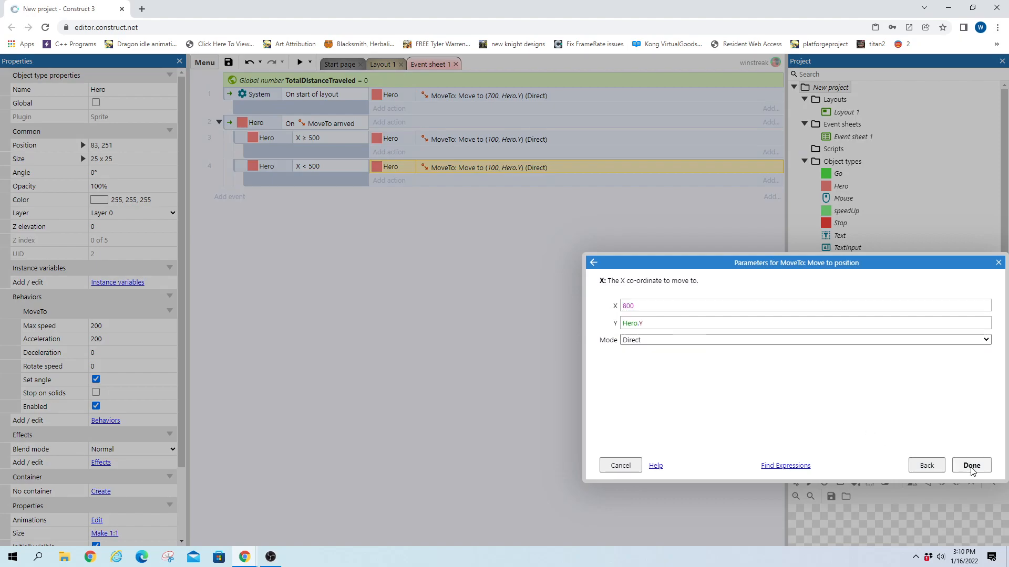
pyautogui.click(970, 465)
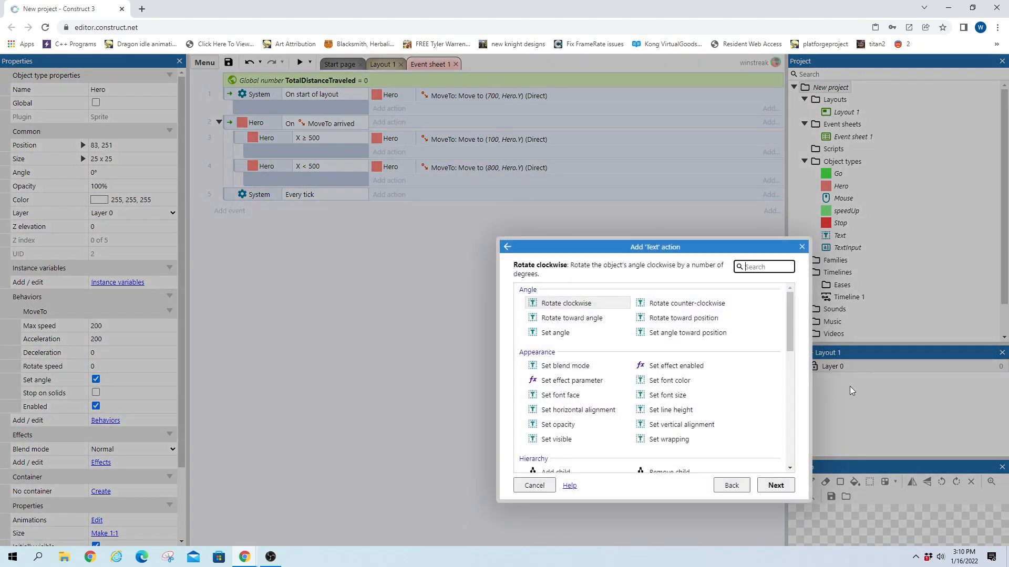
# - Set Text to "Speed: " & Hero.MoveTo.Speed & newline & "Total distance:" & TotalDistanceTraveled
pyautogui.write('tex')
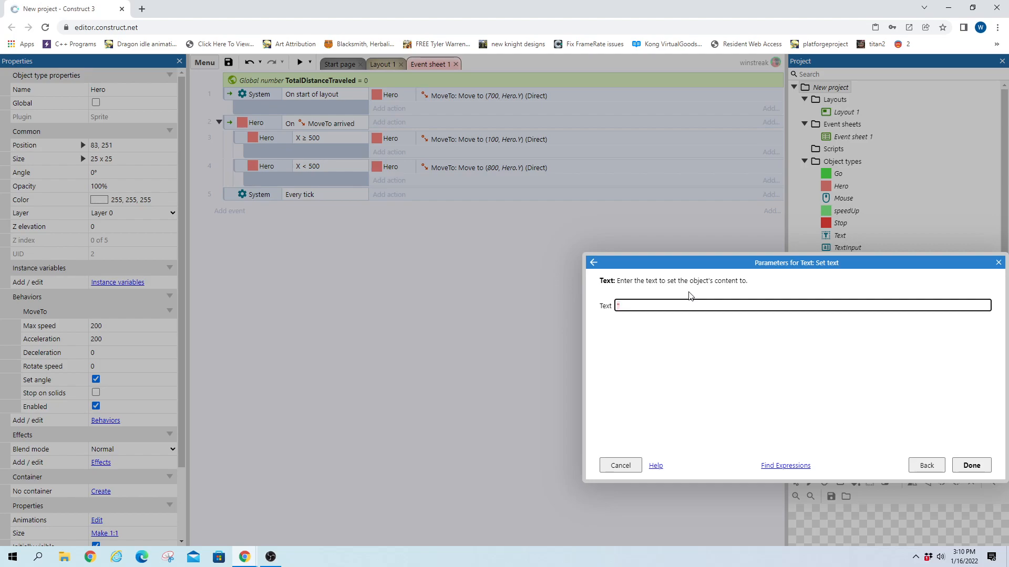
pyautogui.write('Speed: "')
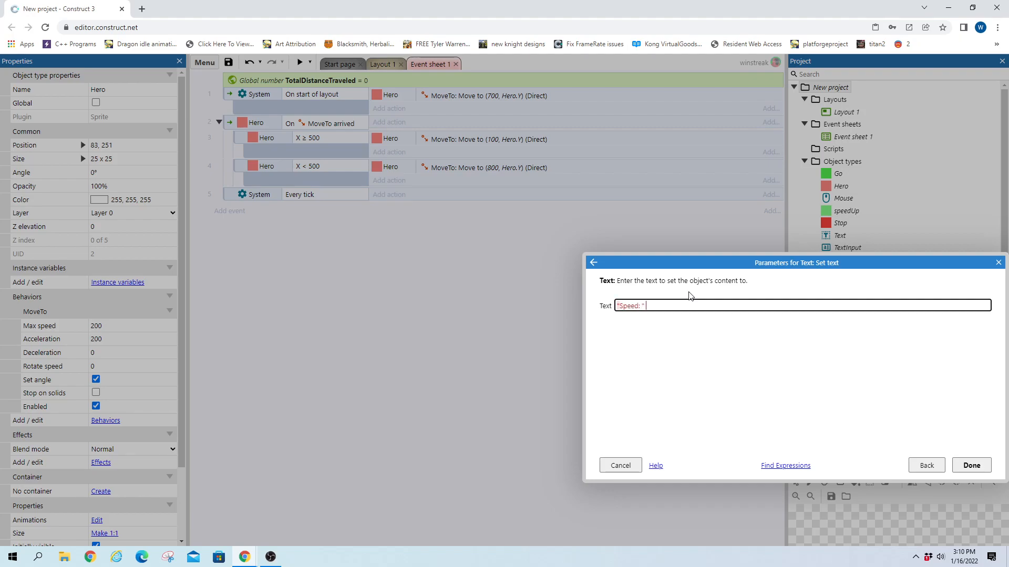
pyautogui.write('& new')
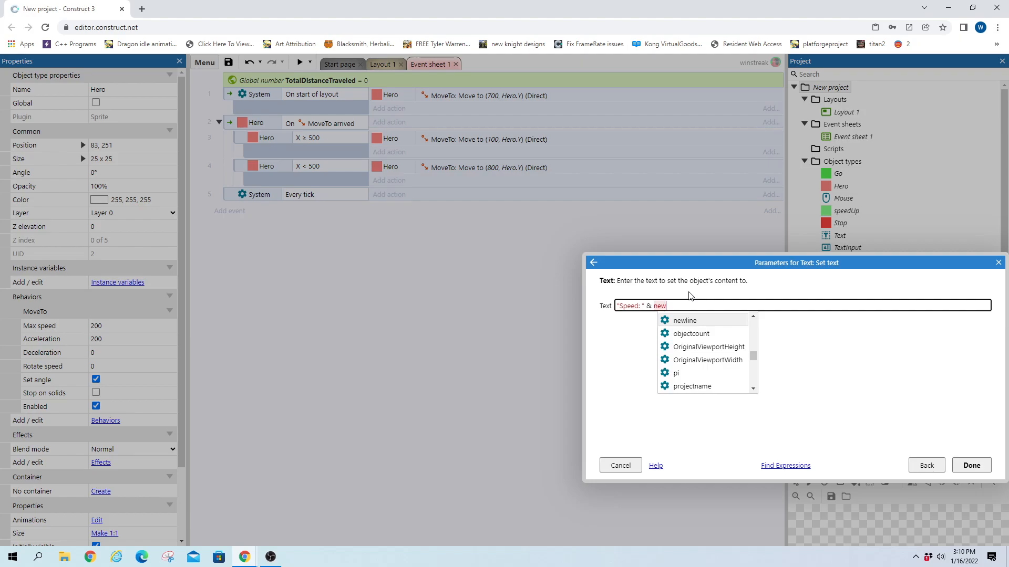
pyautogui.click(684, 320)
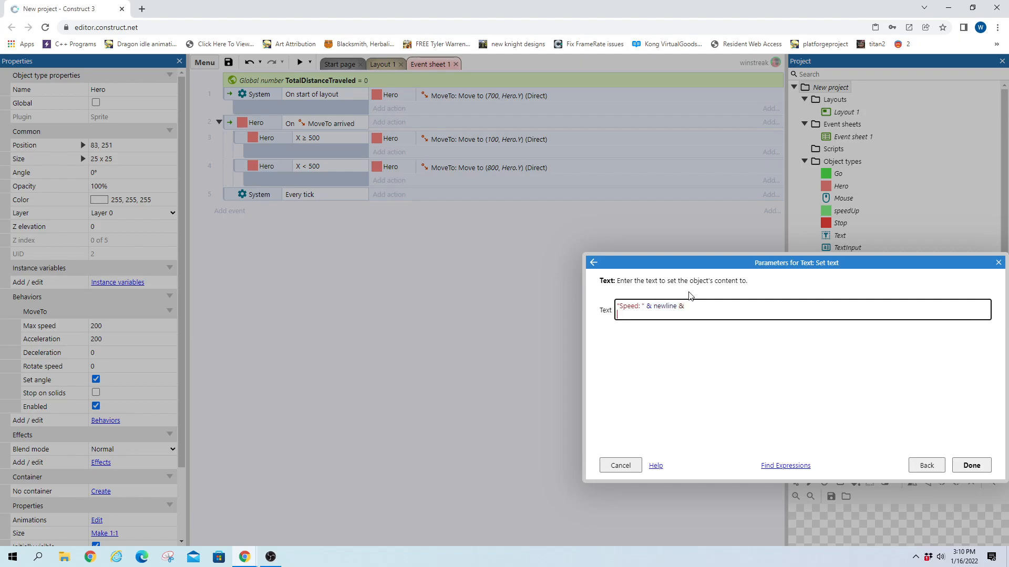
pyautogui.write('"Total distance:')
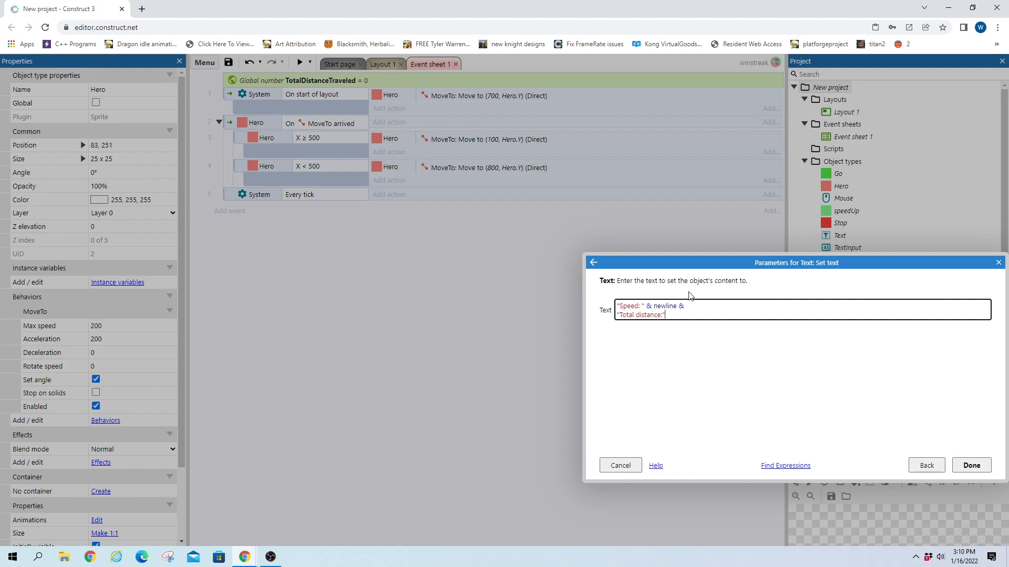
pyautogui.click(654, 306)
pyautogui.write('Hero.MoveTo.Speed ')
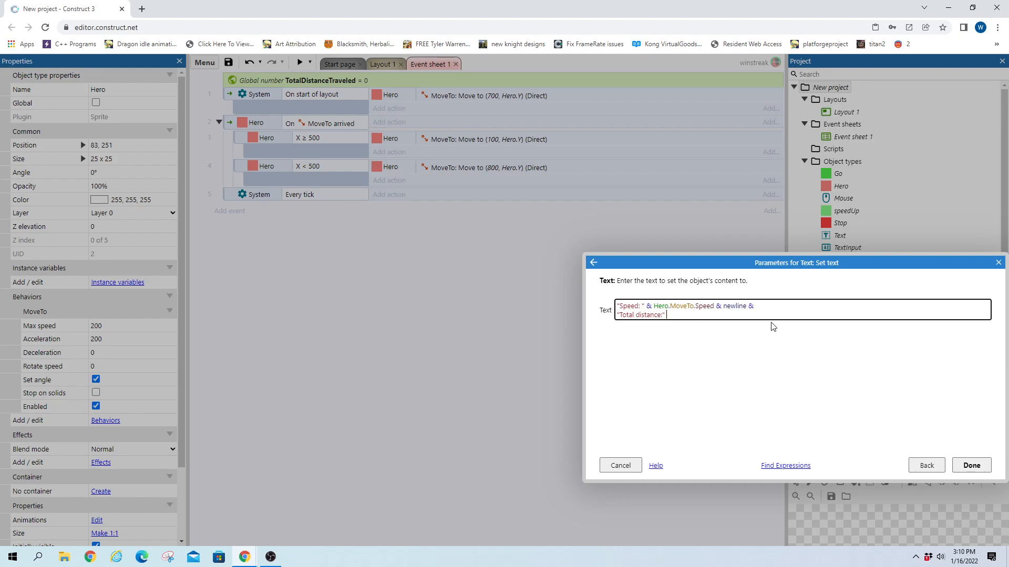
pyautogui.write('&')
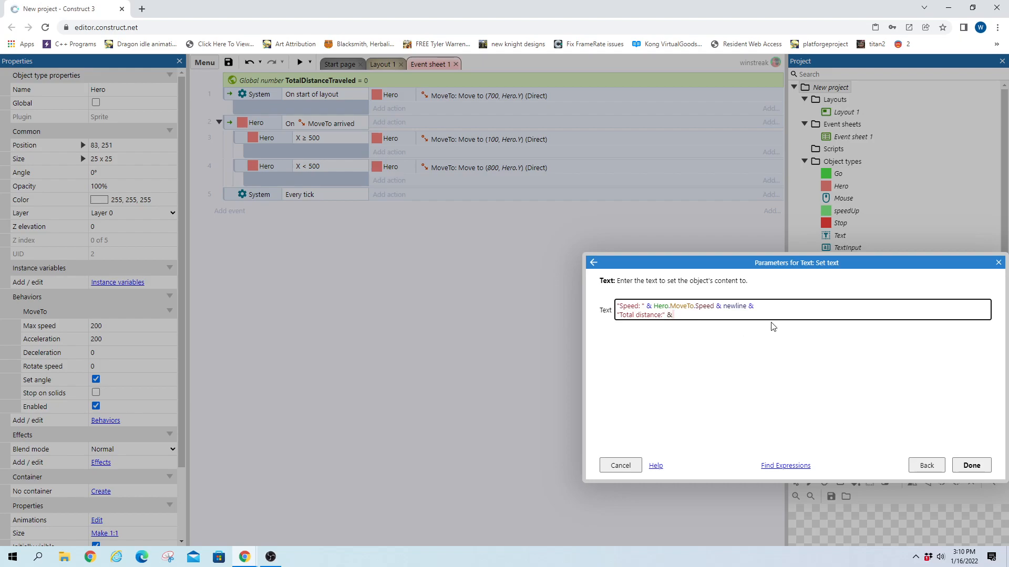
pyautogui.write('TotalDistanceTraveled')
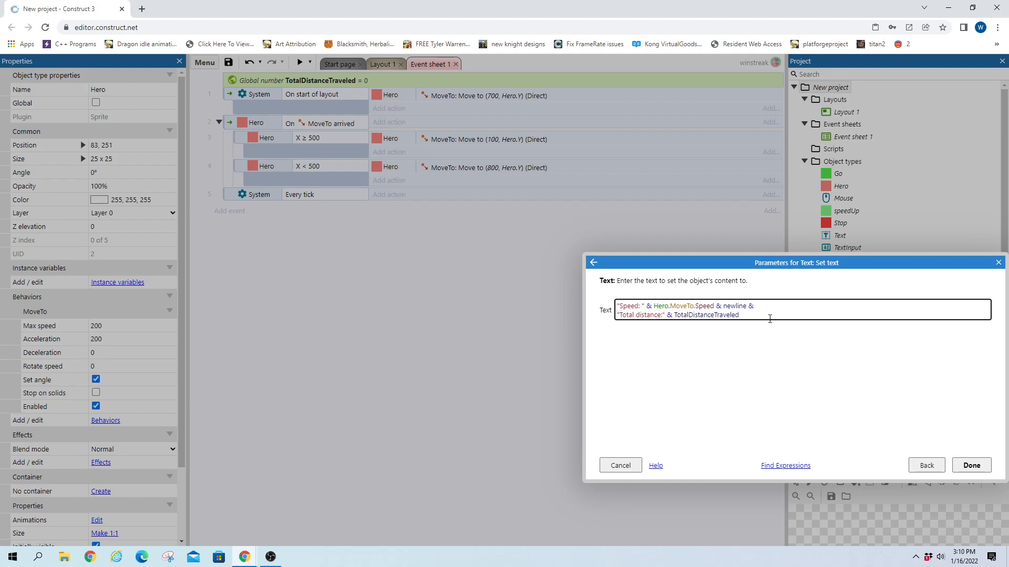
pyautogui.click(971, 465)
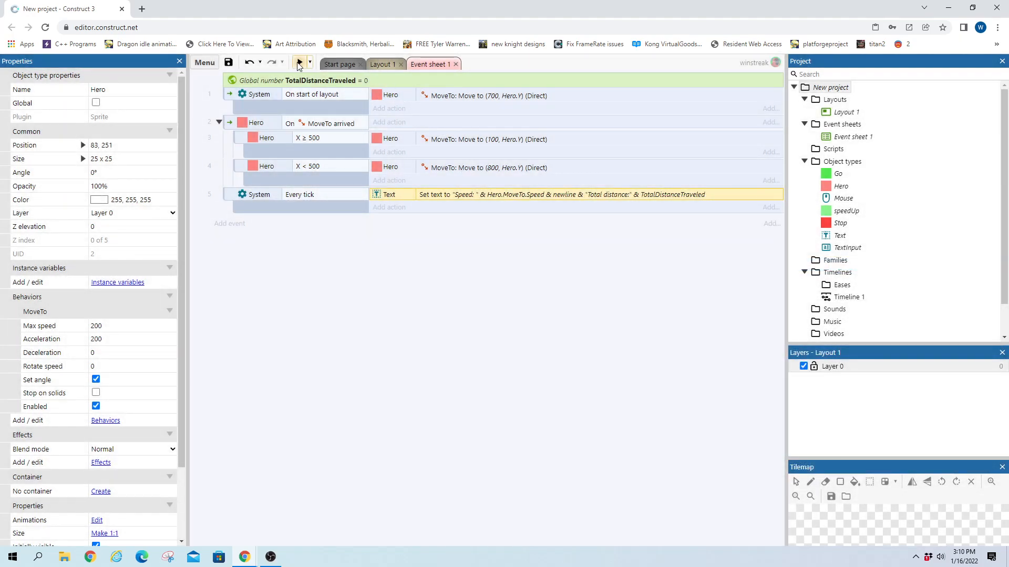
# - Wrap Hero.MoveTo.Speed in int() in the Set text action
pyautogui.click(298, 64)
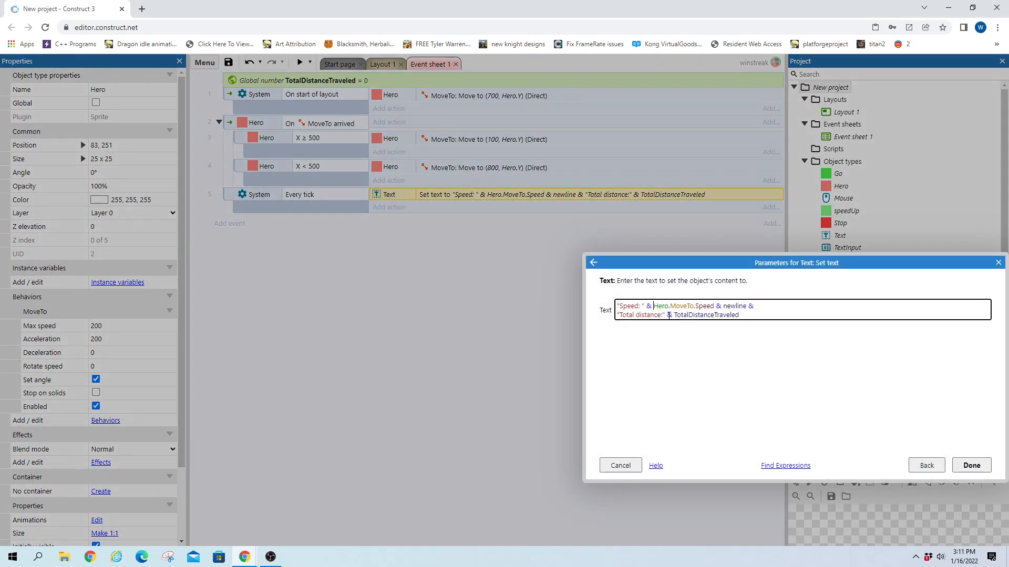
pyautogui.write('int(')
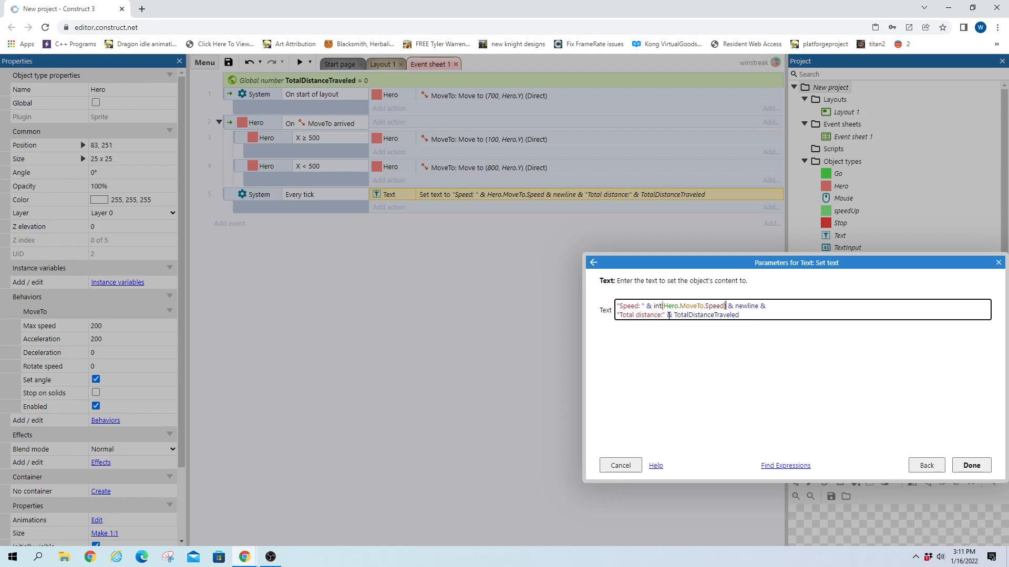
pyautogui.click(970, 465)
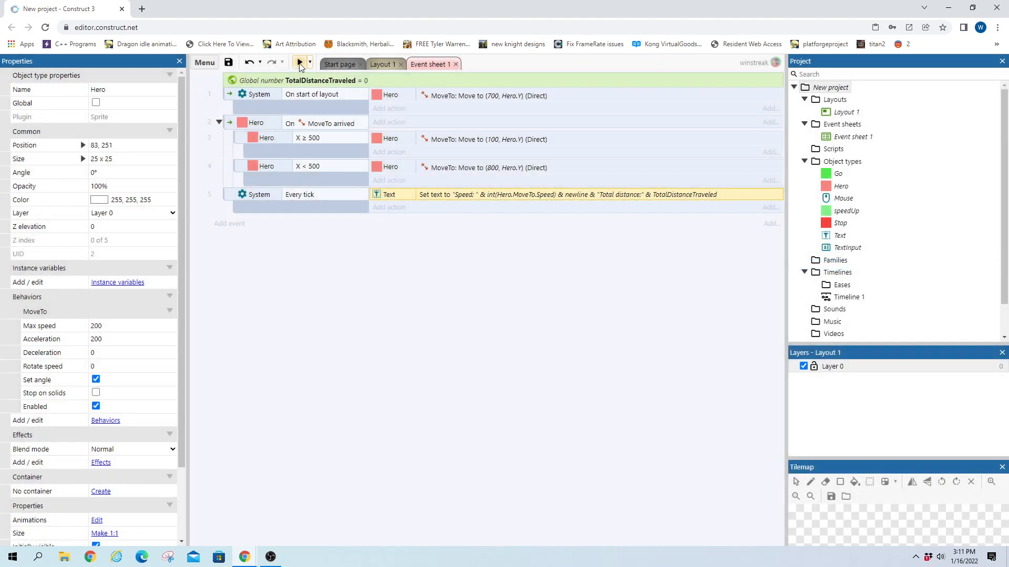
# - Preview the game, check Hero's MoveTo acceleration, and return to Event sheet 1
pyautogui.click(300, 63)
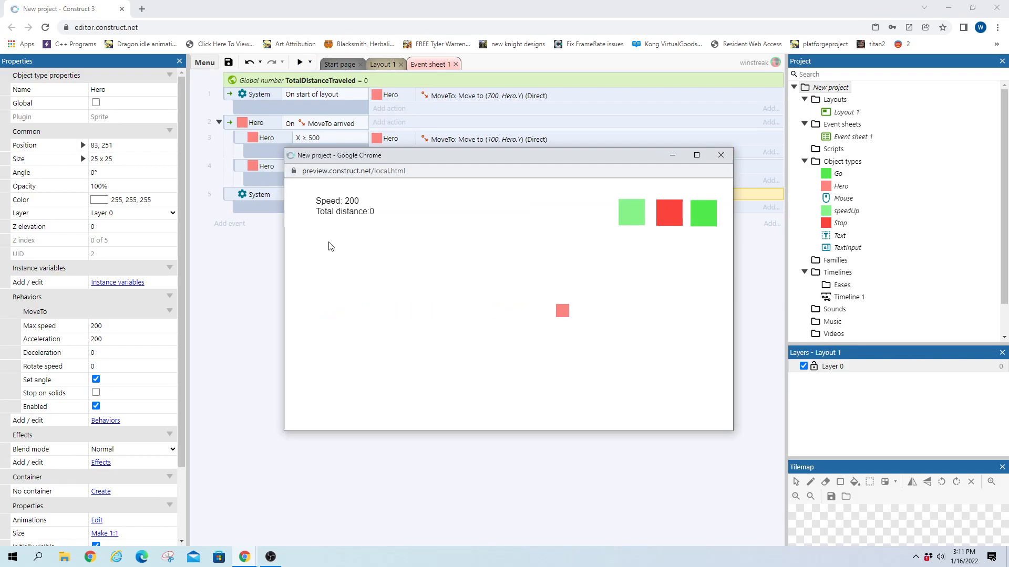
pyautogui.click(720, 155)
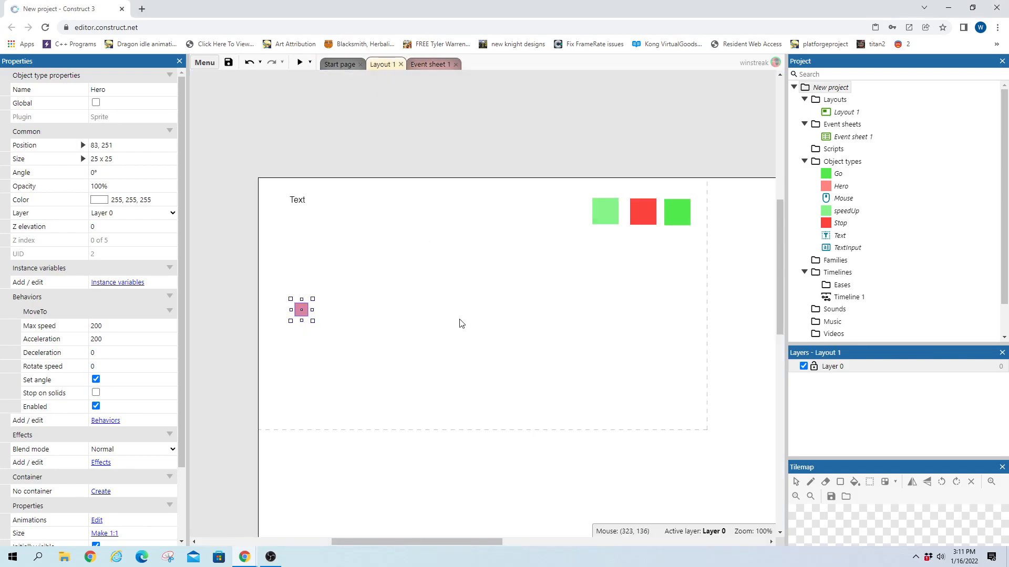
pyautogui.moveTo(76, 331)
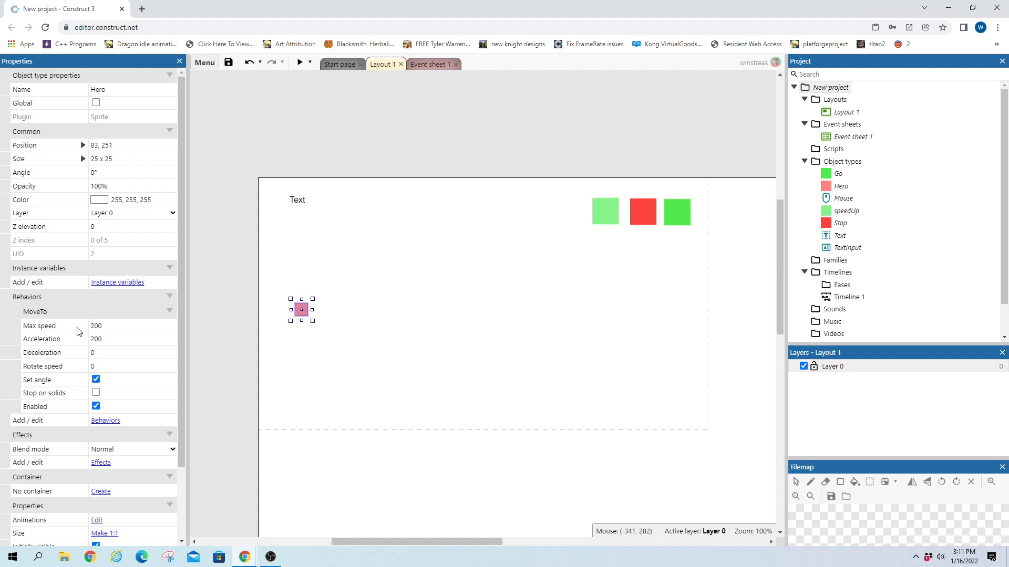
pyautogui.moveTo(87, 346)
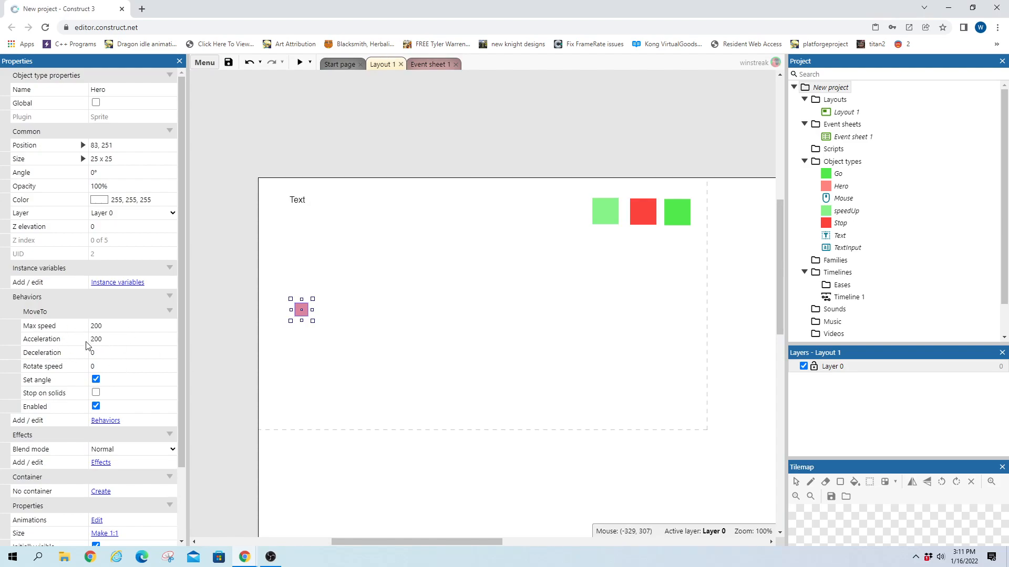
pyautogui.moveTo(51, 344)
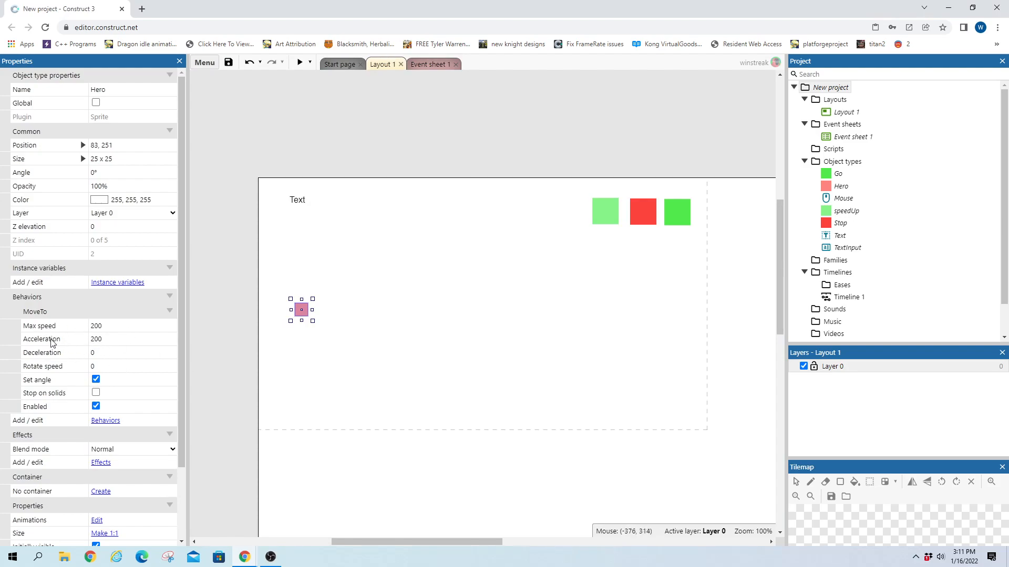
pyautogui.click(132, 339)
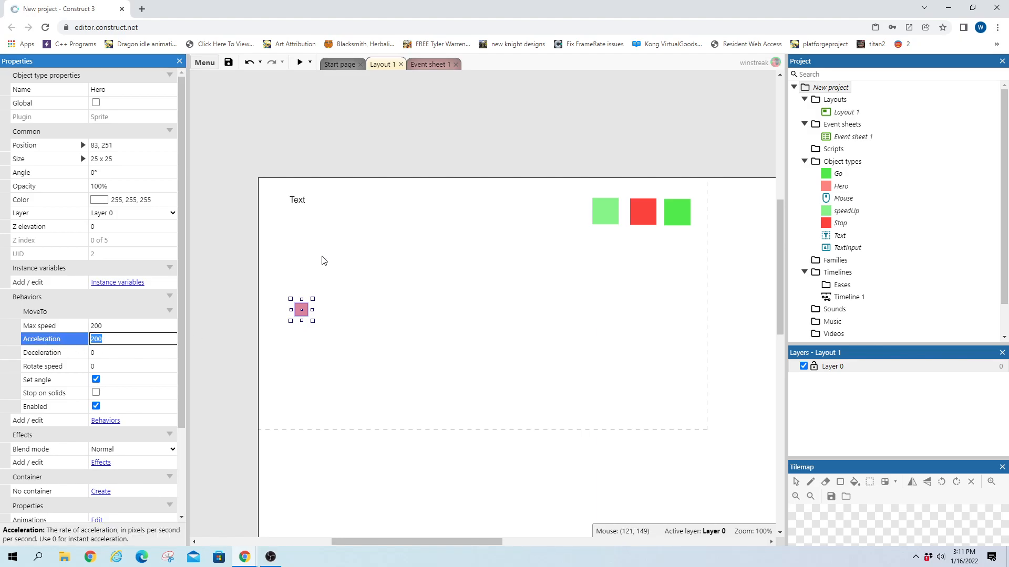
pyautogui.click(428, 64)
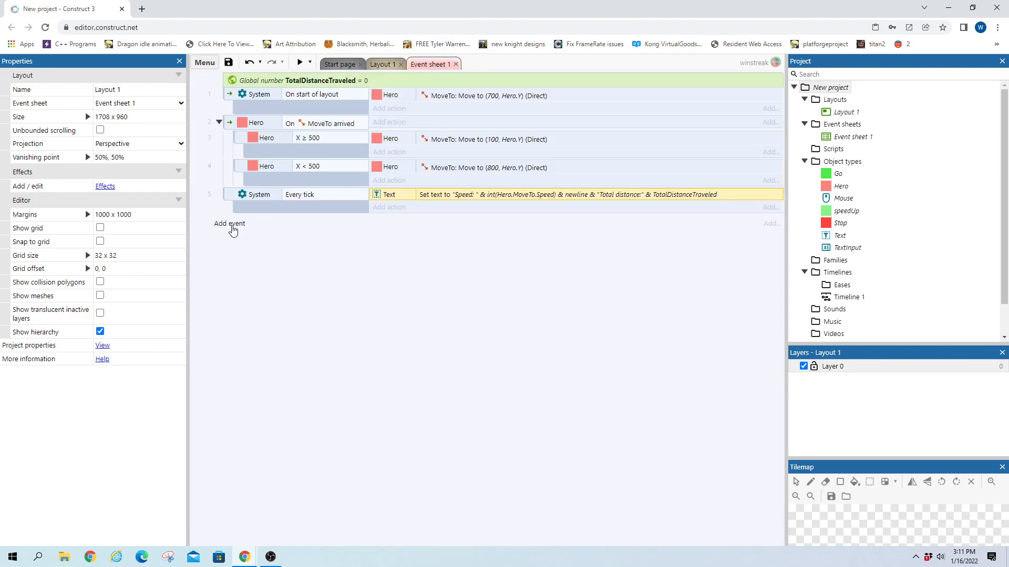
# - Add a new event triggered by clicking on Go
pyautogui.click(229, 224)
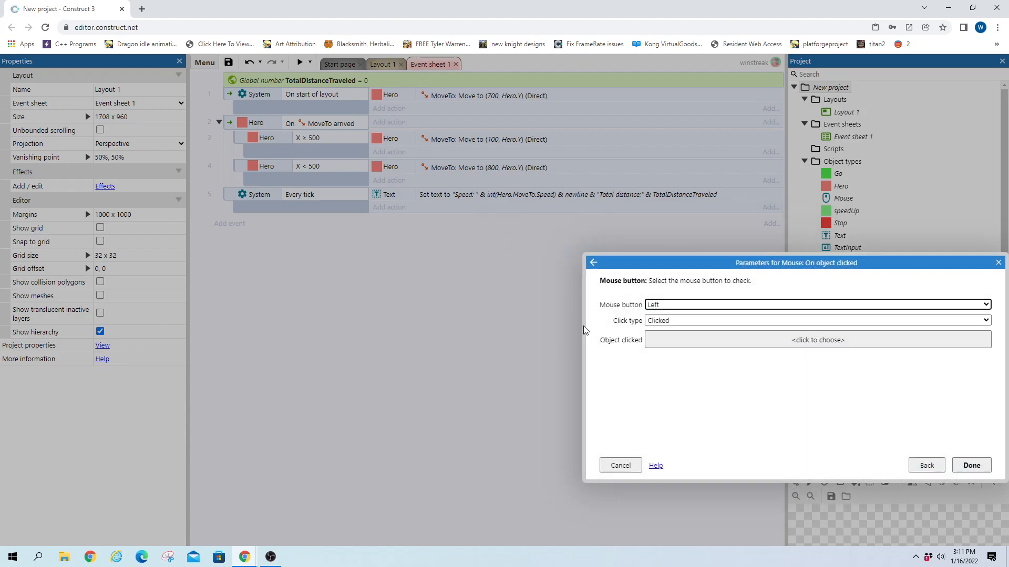
pyautogui.click(816, 340)
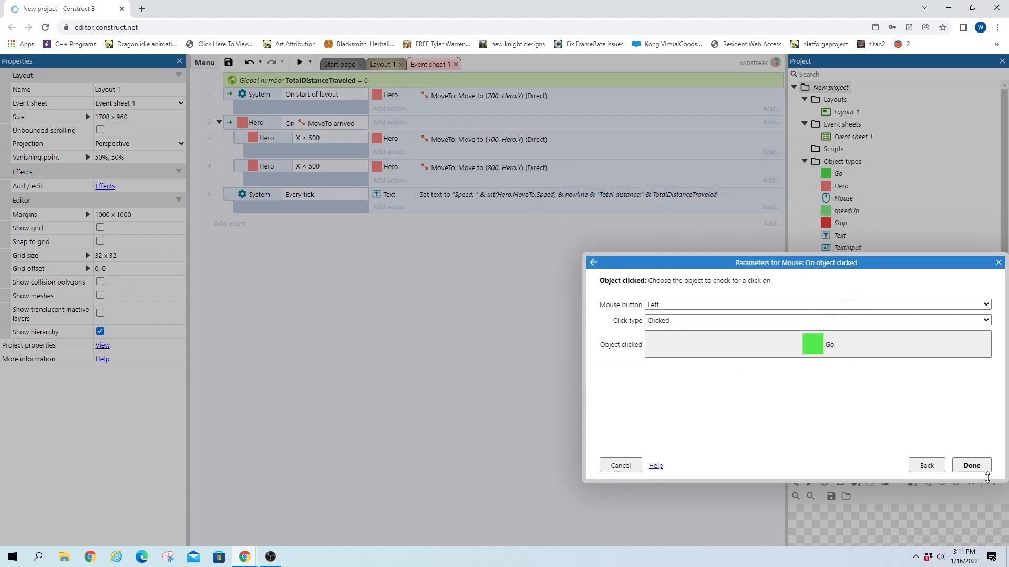
pyautogui.click(971, 465)
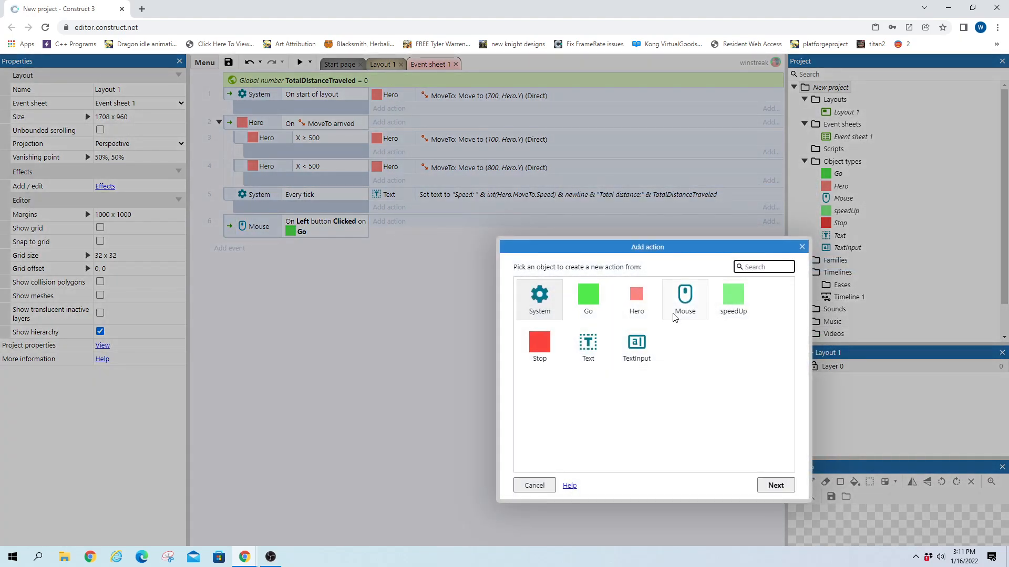
# - Give the Go event a Hero MoveTo Set enabled action, then edit the Stop copy's action
pyautogui.click(636, 299)
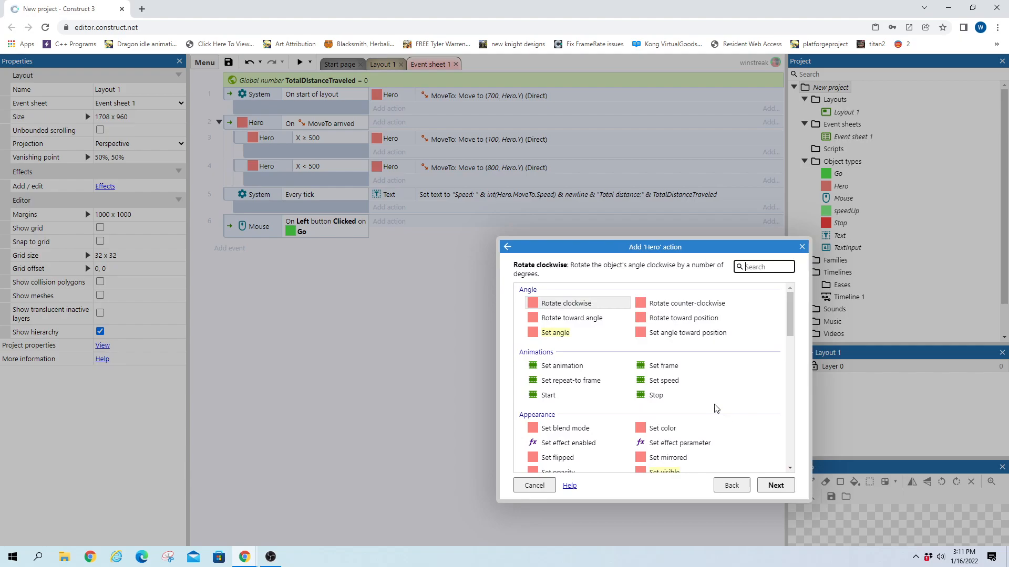
pyautogui.write('mov')
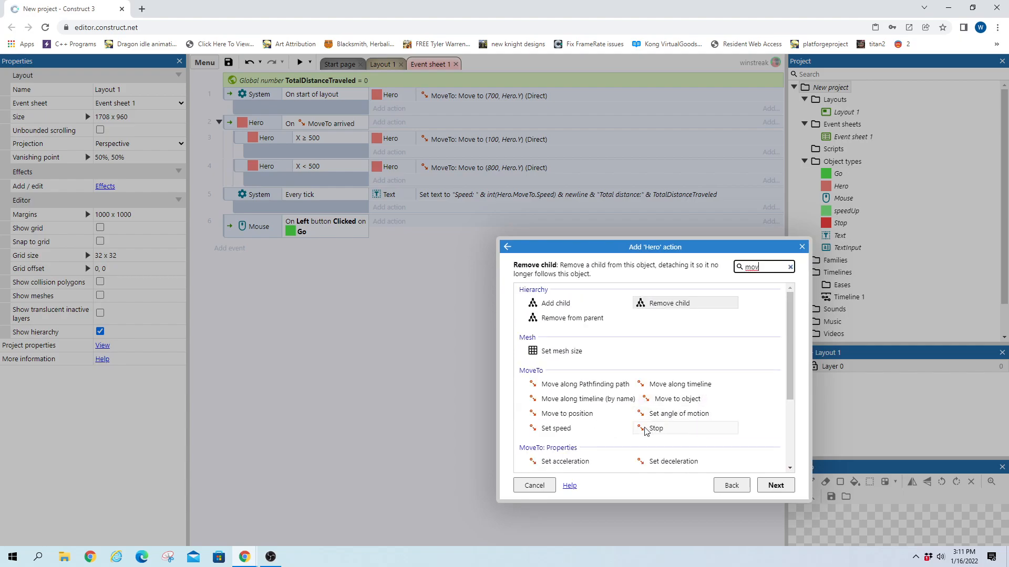
pyautogui.click(559, 370)
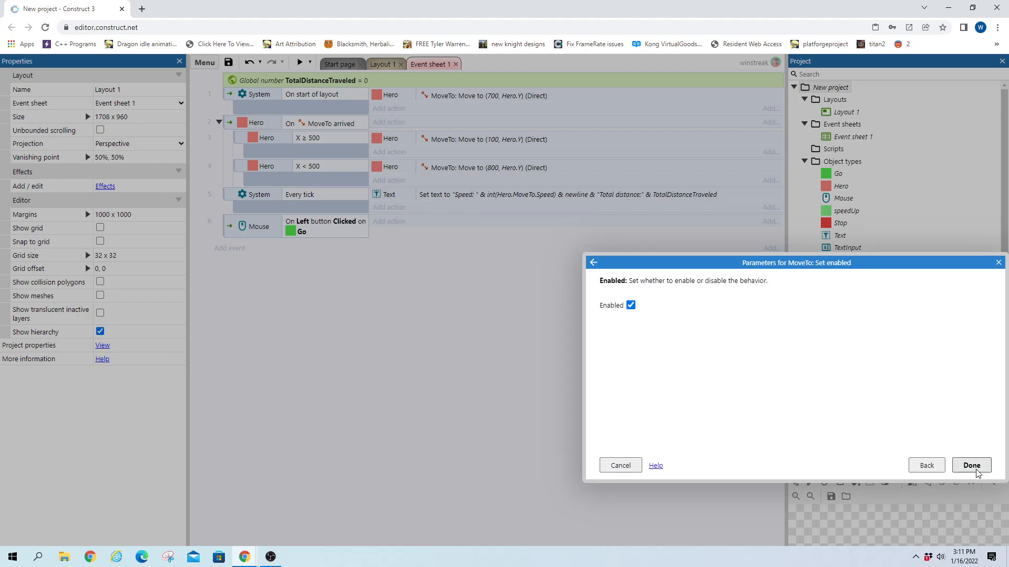
pyautogui.click(971, 465)
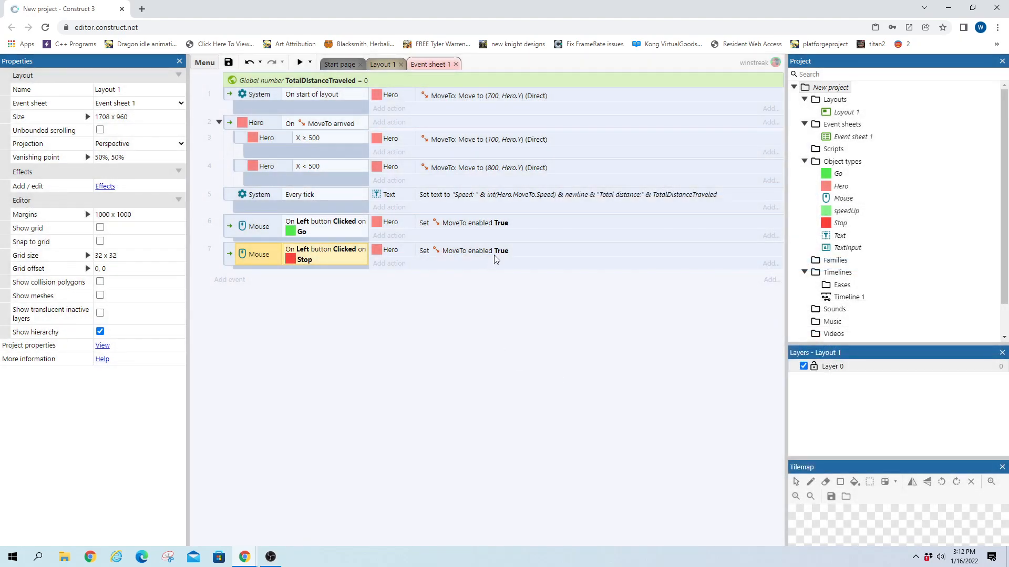
pyautogui.doubleClick(473, 250)
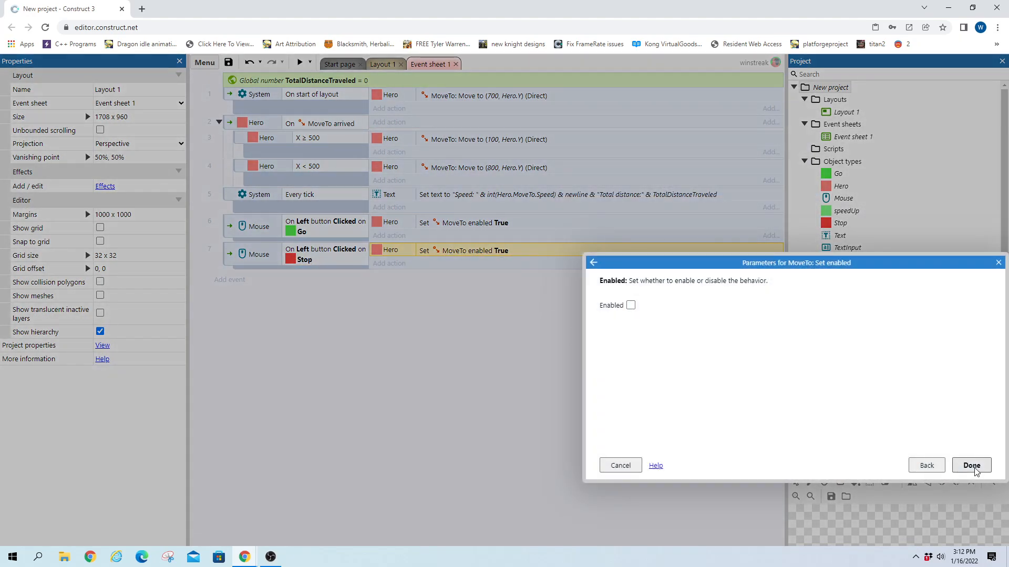
# - Make clicking Stop disable Hero's MoveTo, and change a copied event's clicked object to speedUp
pyautogui.click(971, 465)
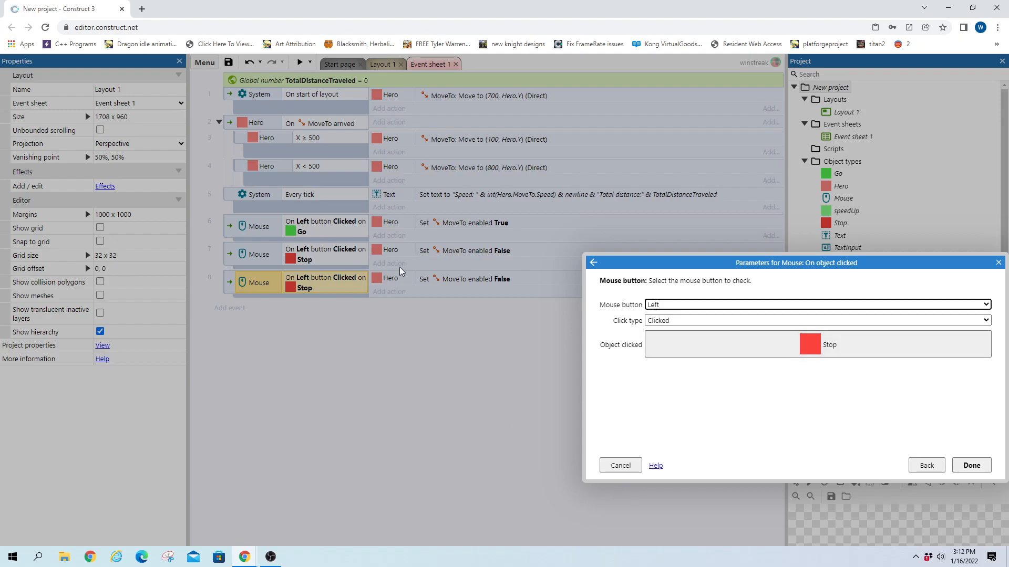
pyautogui.click(808, 344)
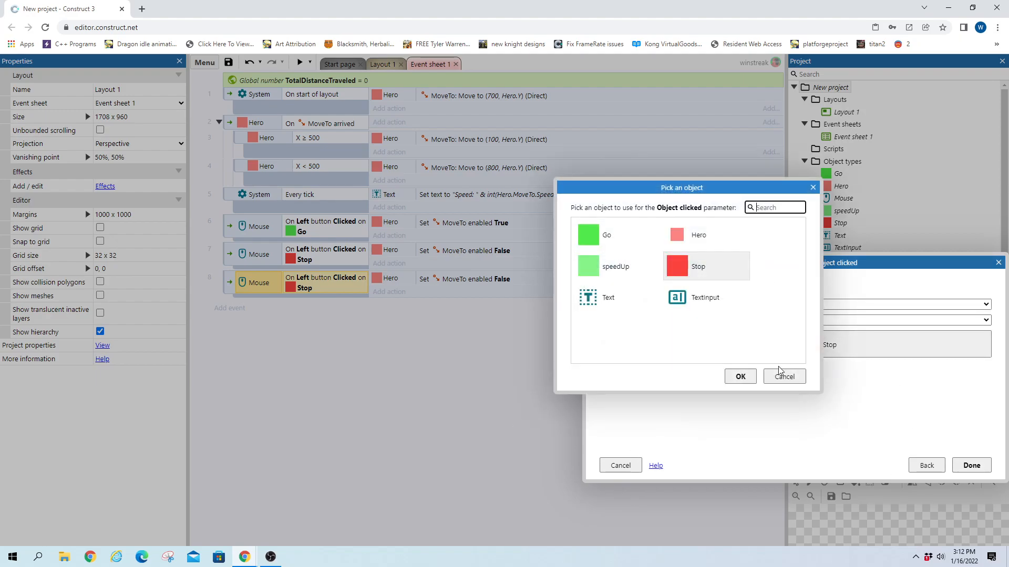
pyautogui.click(614, 266)
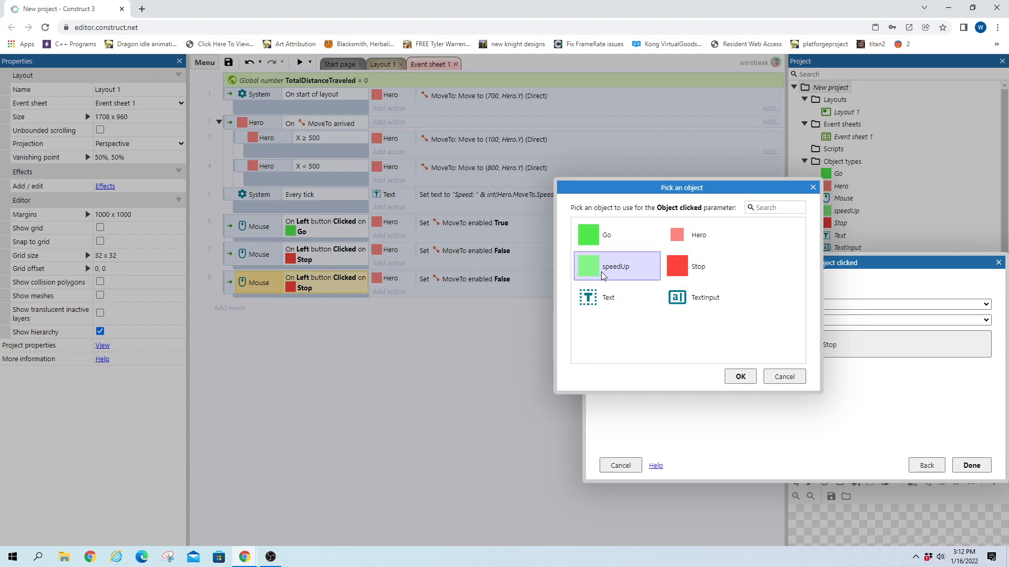
pyautogui.click(739, 376)
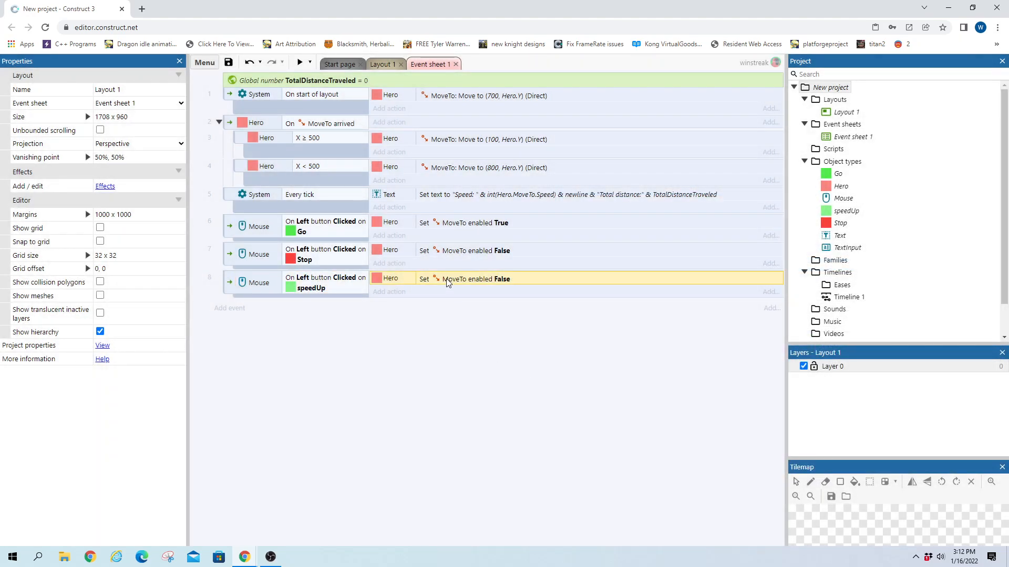
# - Change the speedUp event's action to MoveTo Set max speed to Hero.MoveTo.MaxSpeed + 50
pyautogui.click(388, 292)
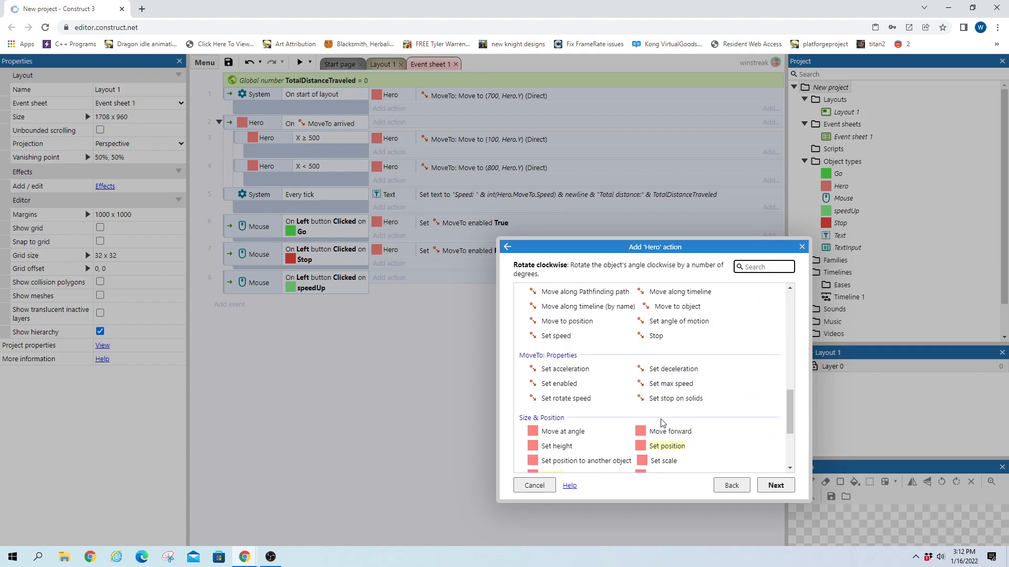
pyautogui.scroll(-3)
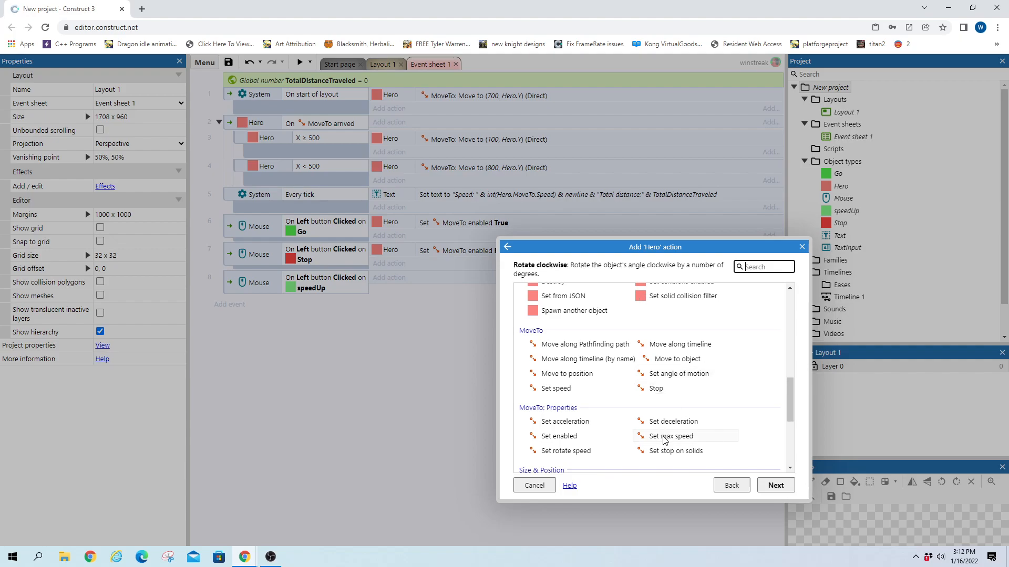
pyautogui.click(672, 436)
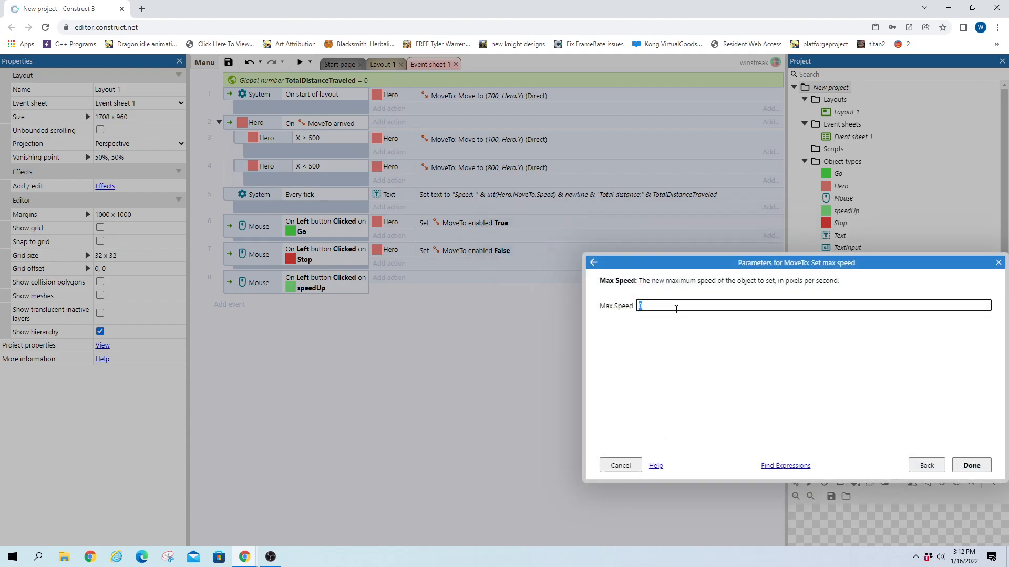
pyautogui.write('Hero.m')
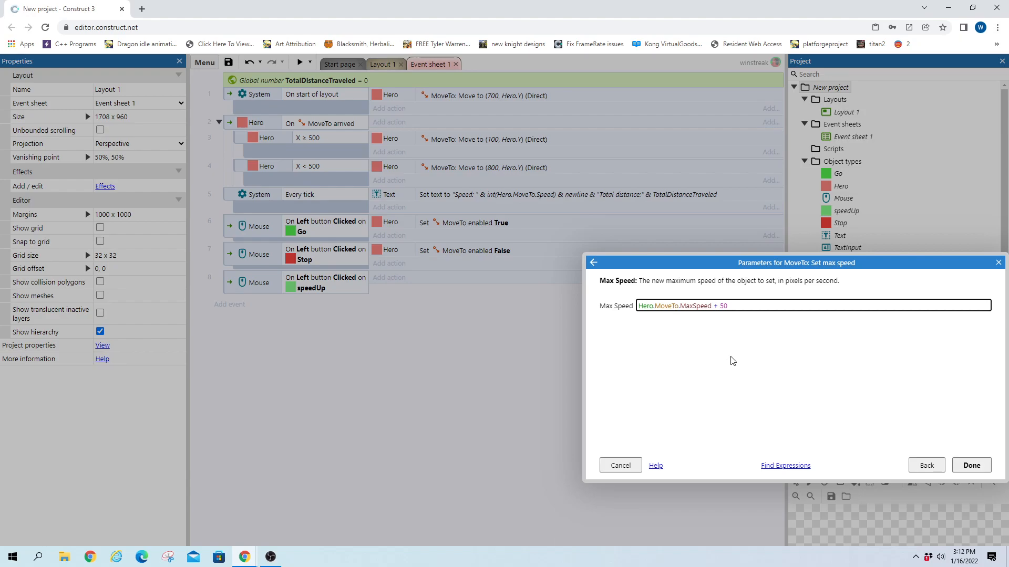
pyautogui.click(970, 465)
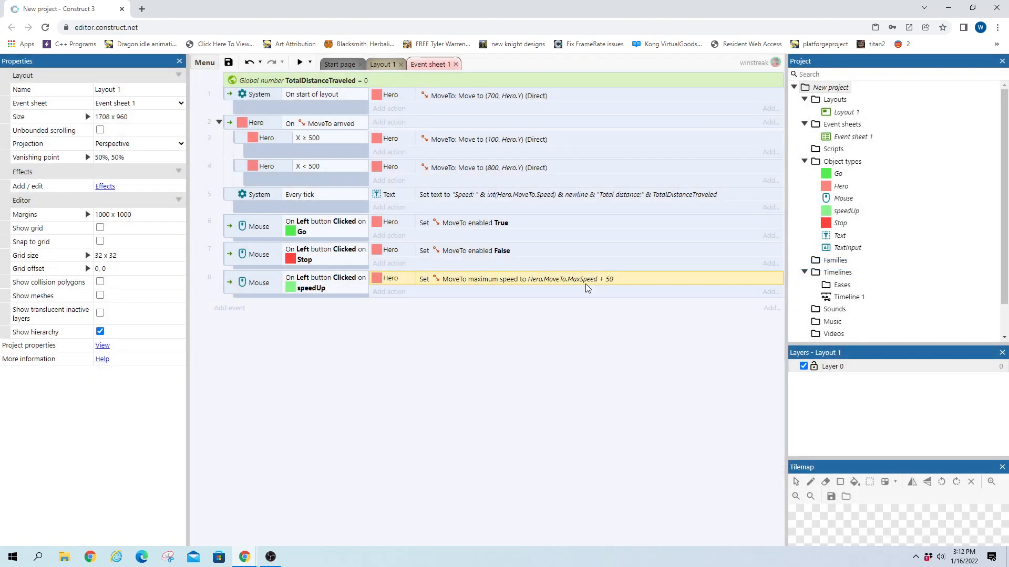
pyautogui.moveTo(526, 470)
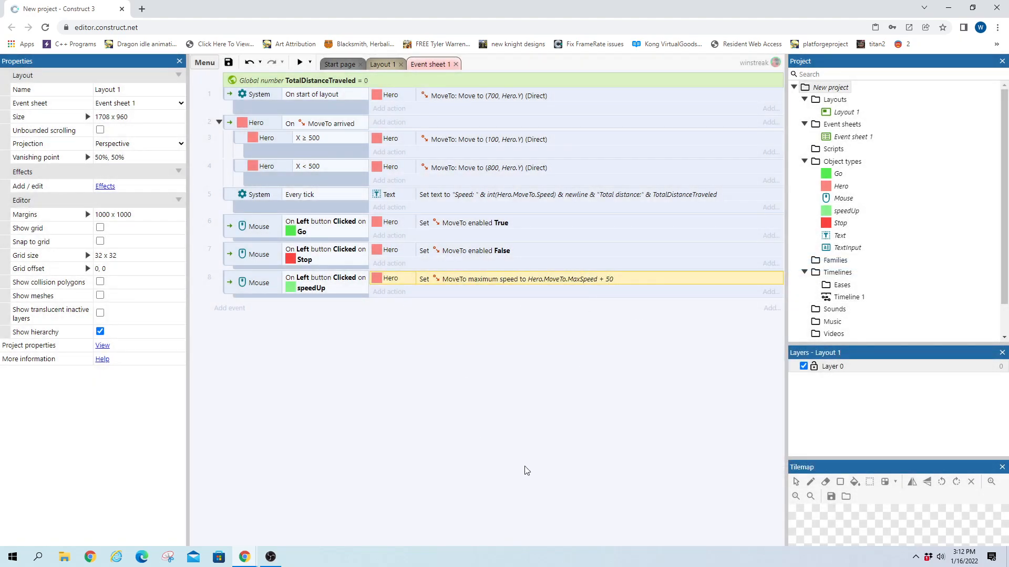
pyautogui.moveTo(490, 283)
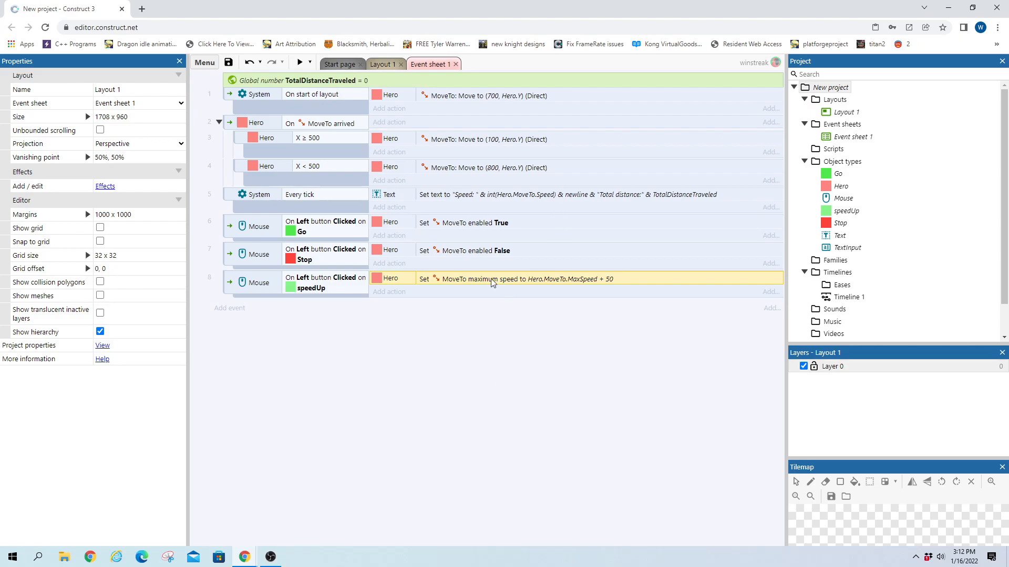
# - Add a Set acceleration action of Hero.MoveTo.Acceleration + 50, then preview and test the game
pyautogui.doubleClick(508, 278)
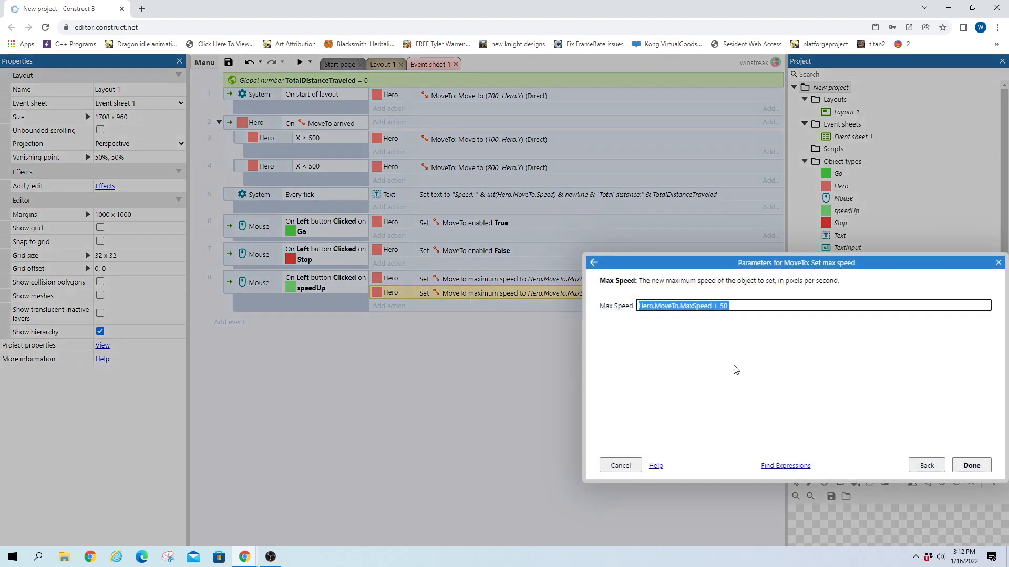
pyautogui.click(926, 465)
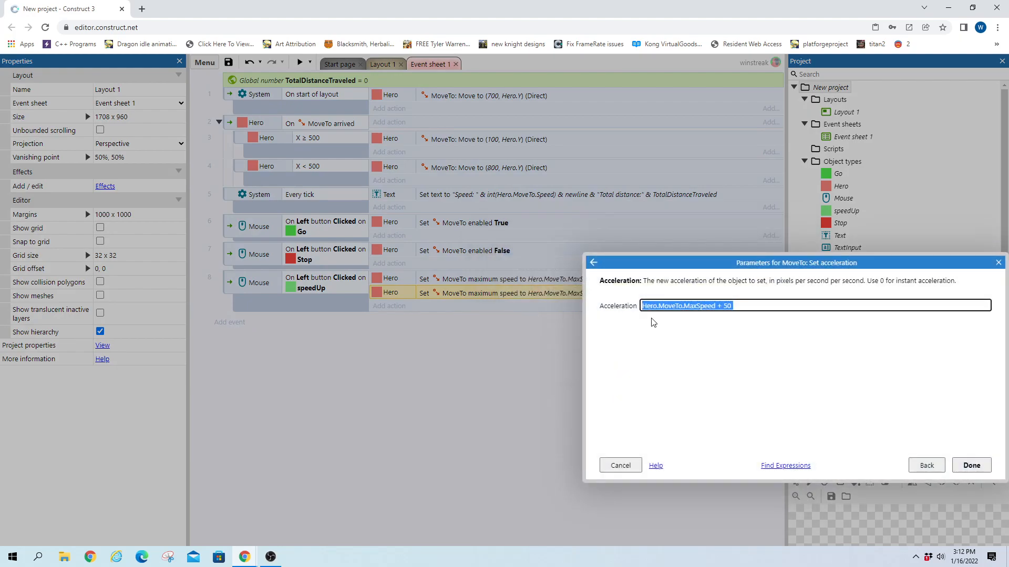
pyautogui.doubleClick(694, 306)
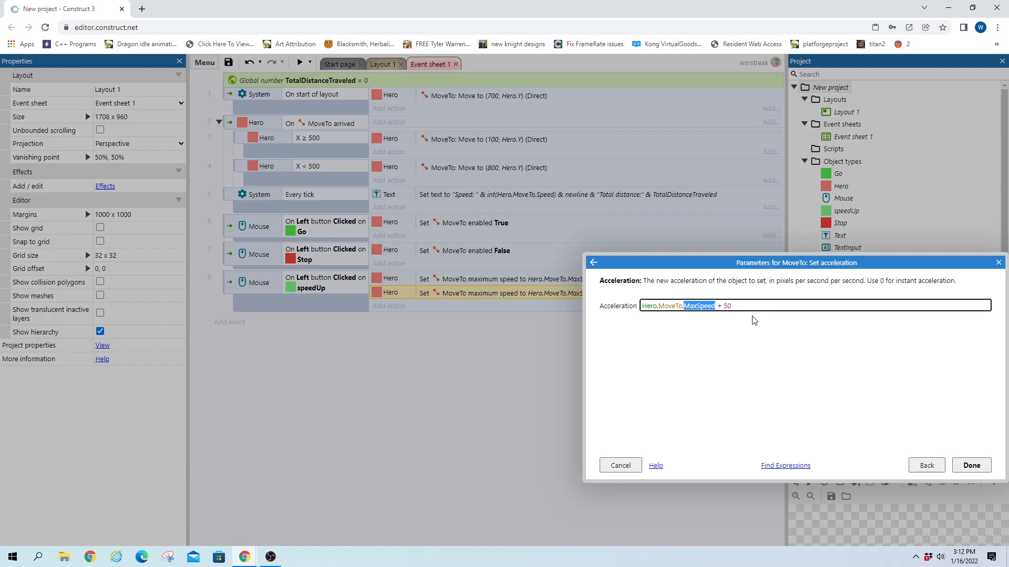
pyautogui.write('maxAcc')
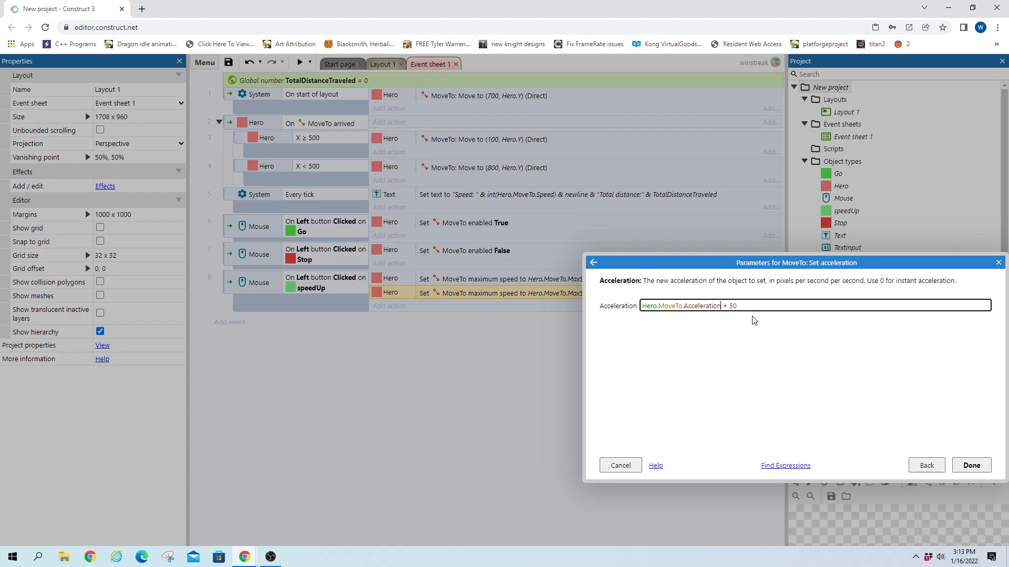
pyautogui.click(970, 464)
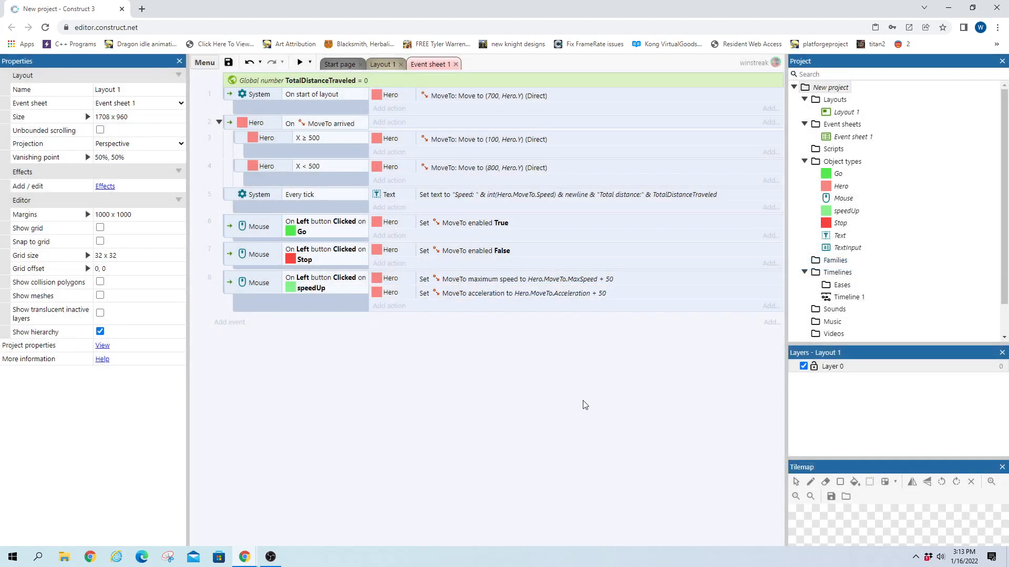
pyautogui.moveTo(584, 332)
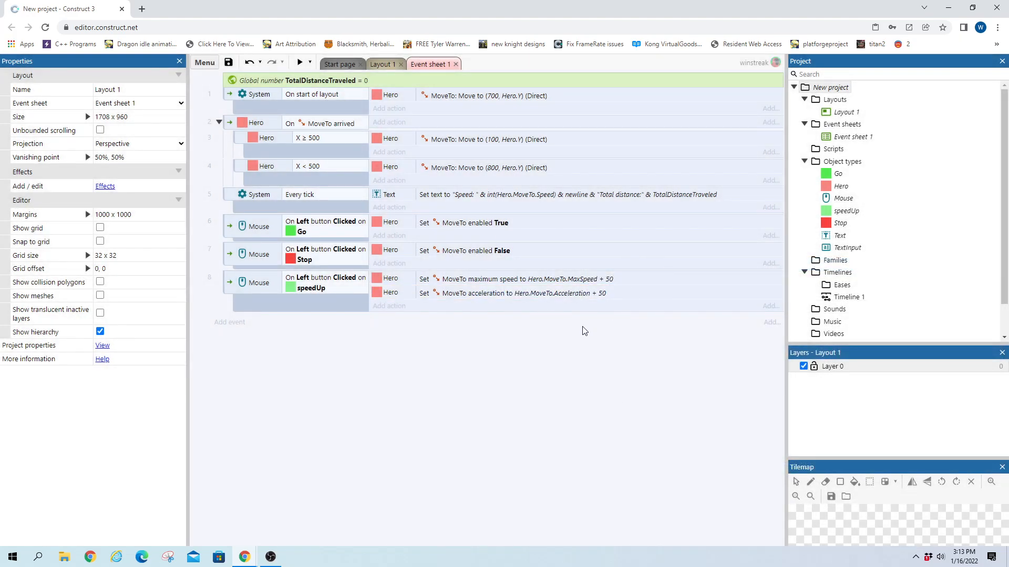
pyautogui.click(298, 64)
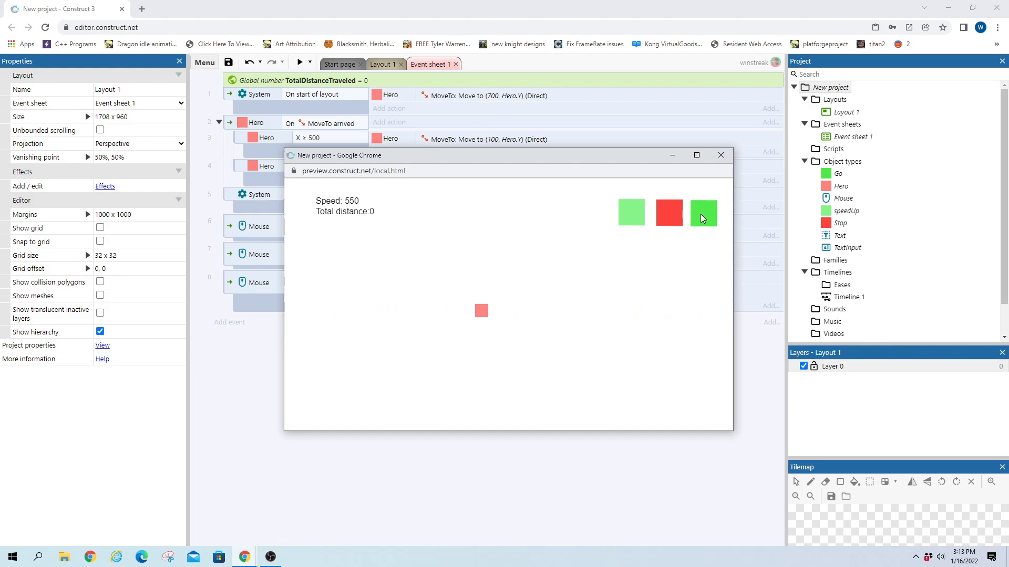
pyautogui.click(720, 155)
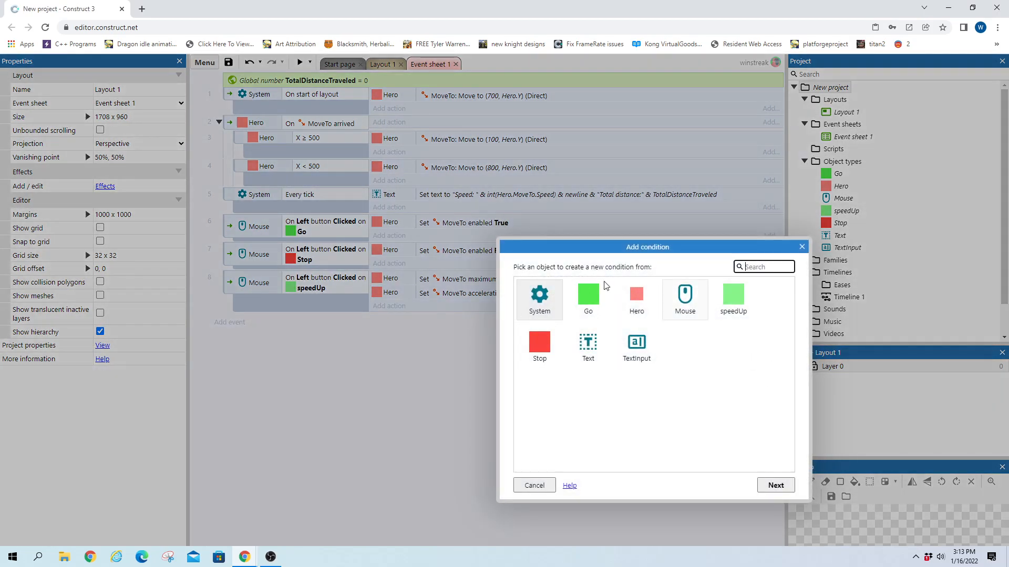
# - Cancel the new condition and add a System 'Add to' action to the every-tick event
pyautogui.click(539, 299)
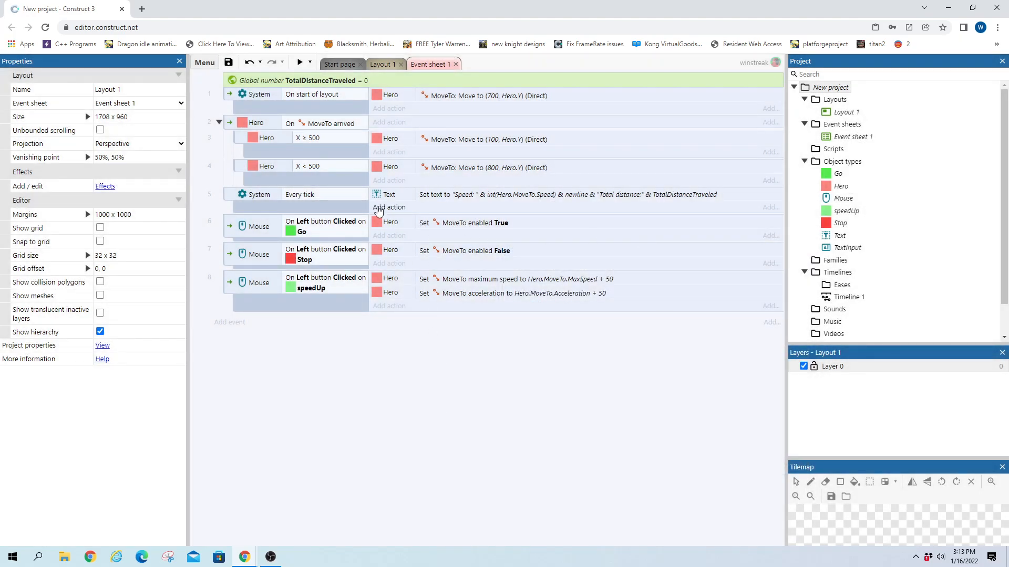
pyautogui.click(389, 207)
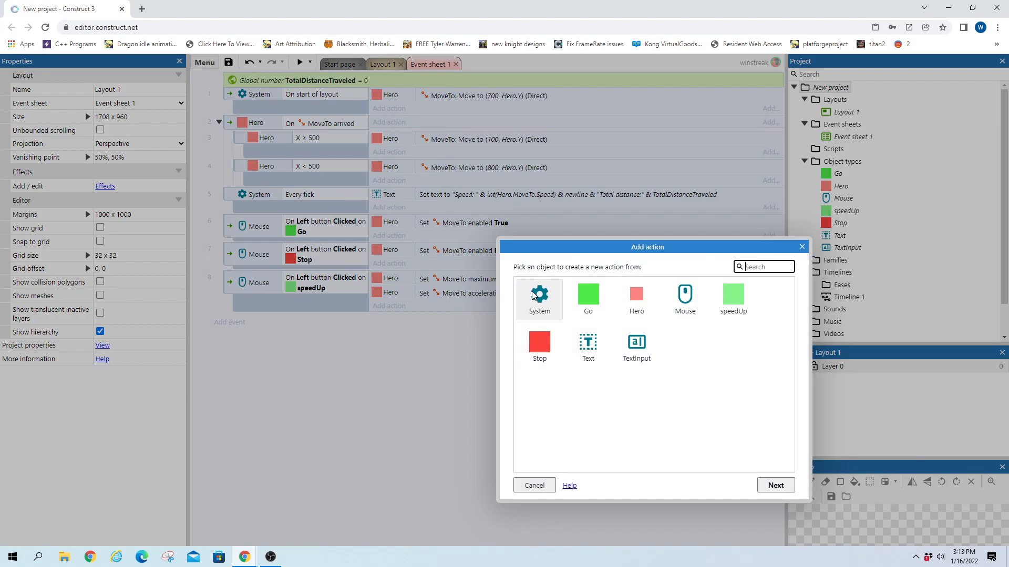
pyautogui.click(539, 299)
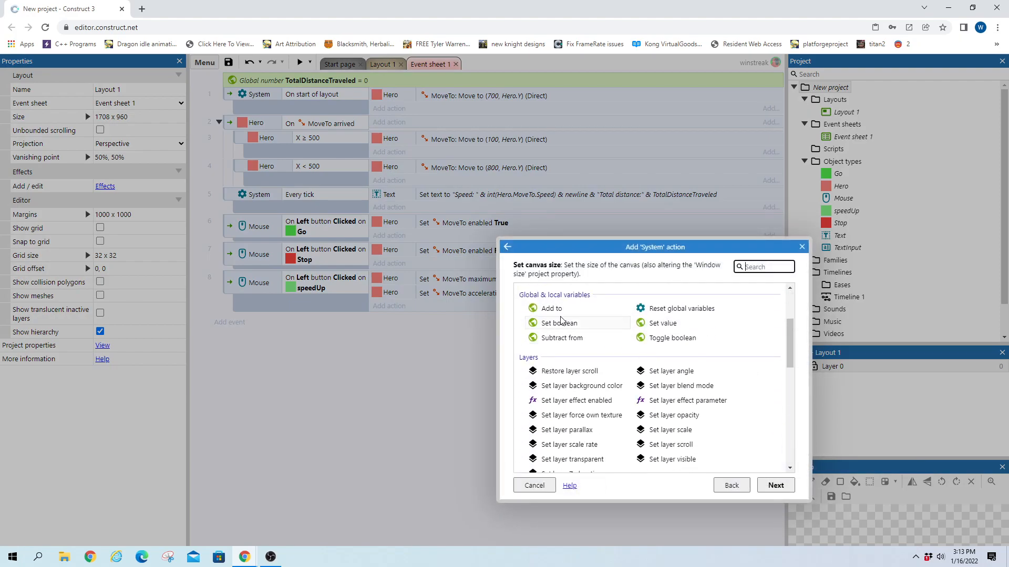
pyautogui.click(551, 308)
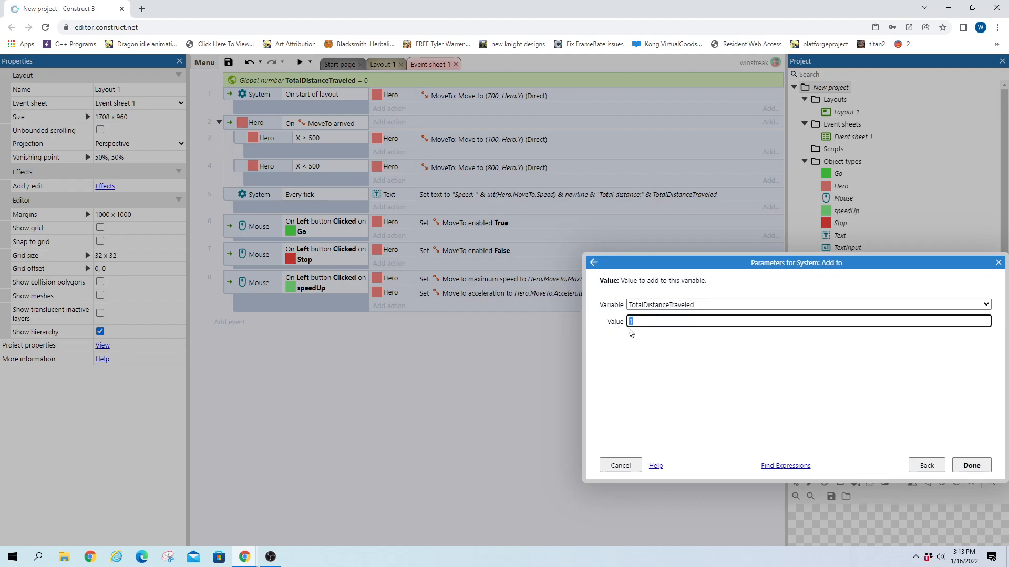
# - Set the added value to Hero.MoveTo.Speed/6000 for TotalDistanceTraveled
pyautogui.write('hero')
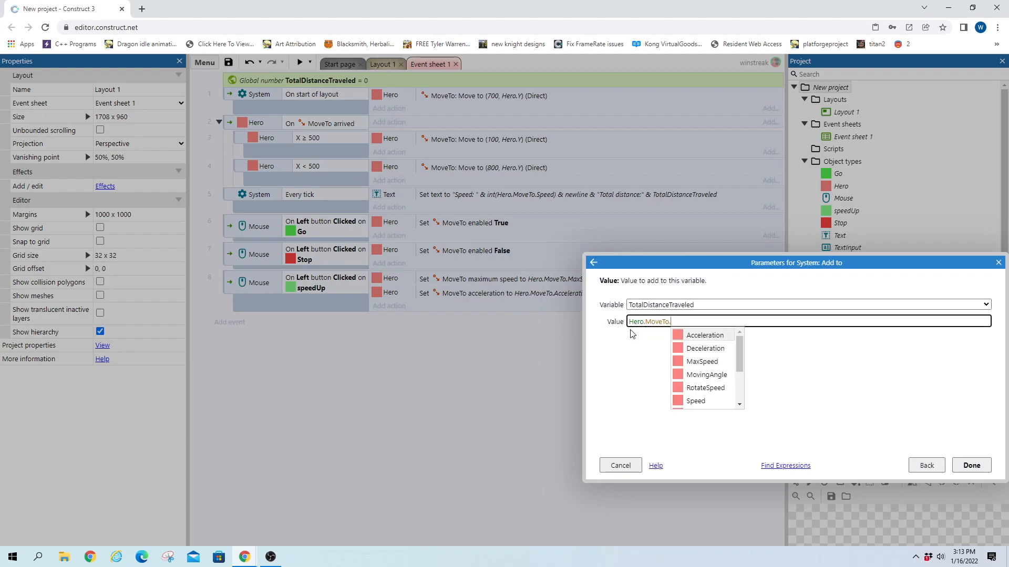
pyautogui.click(696, 400)
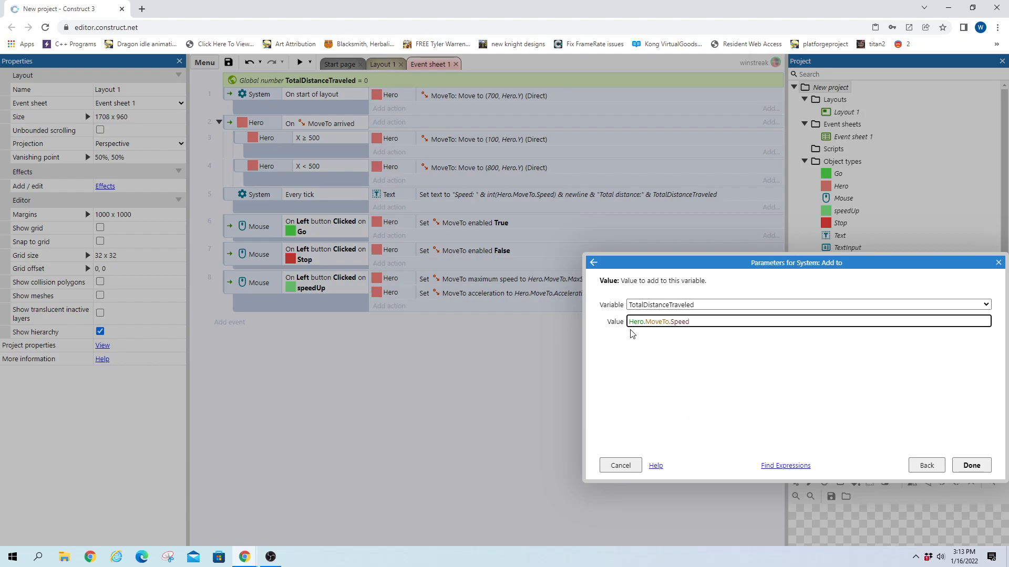
pyautogui.write('/')
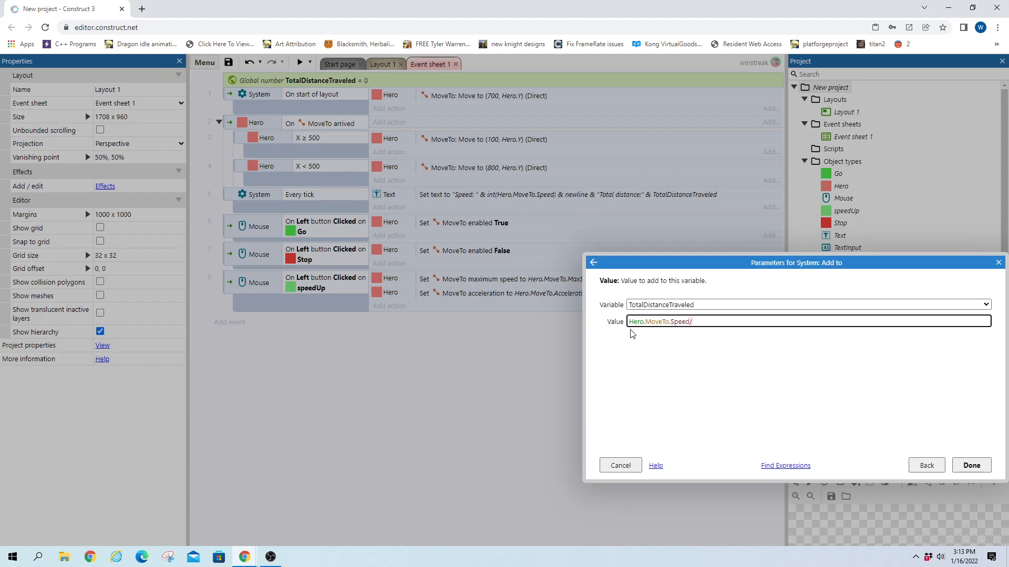
pyautogui.write('6000)')
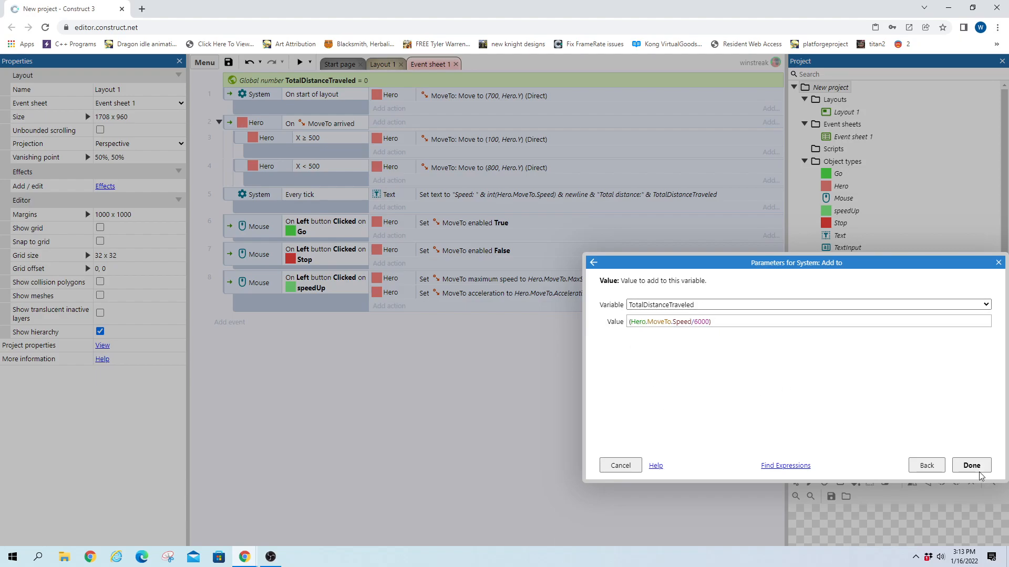
pyautogui.click(971, 465)
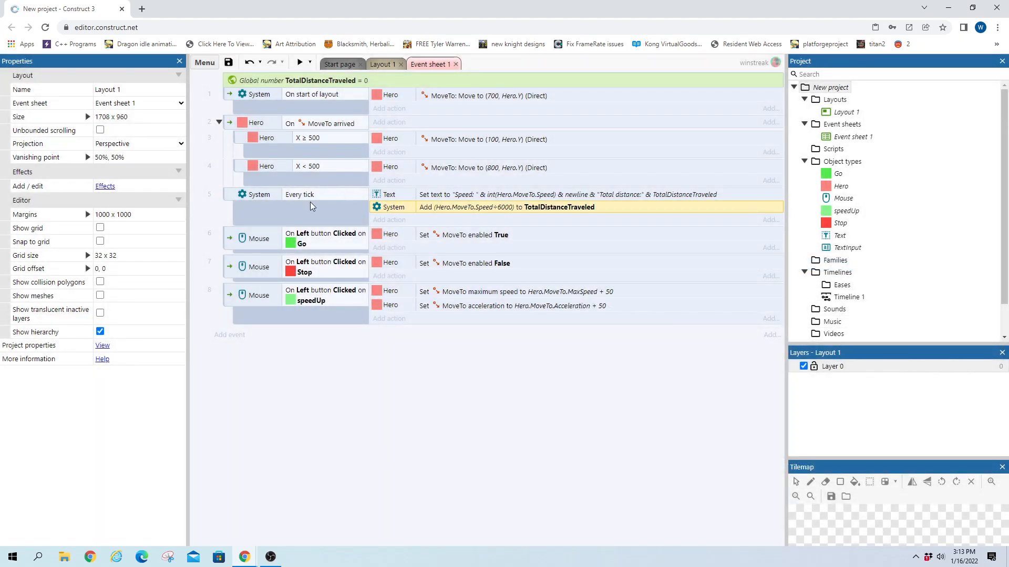
pyautogui.moveTo(423, 224)
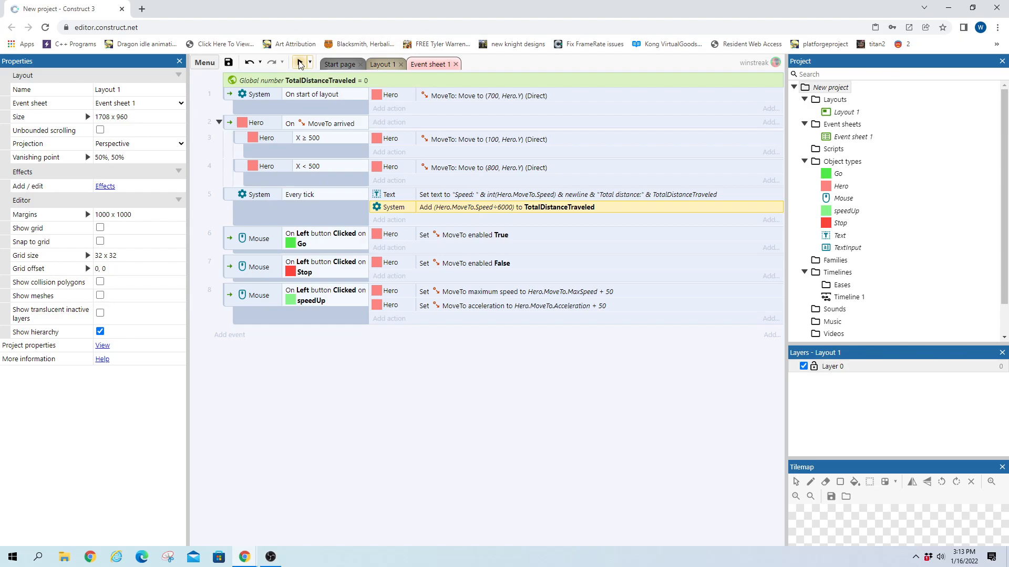
pyautogui.click(300, 63)
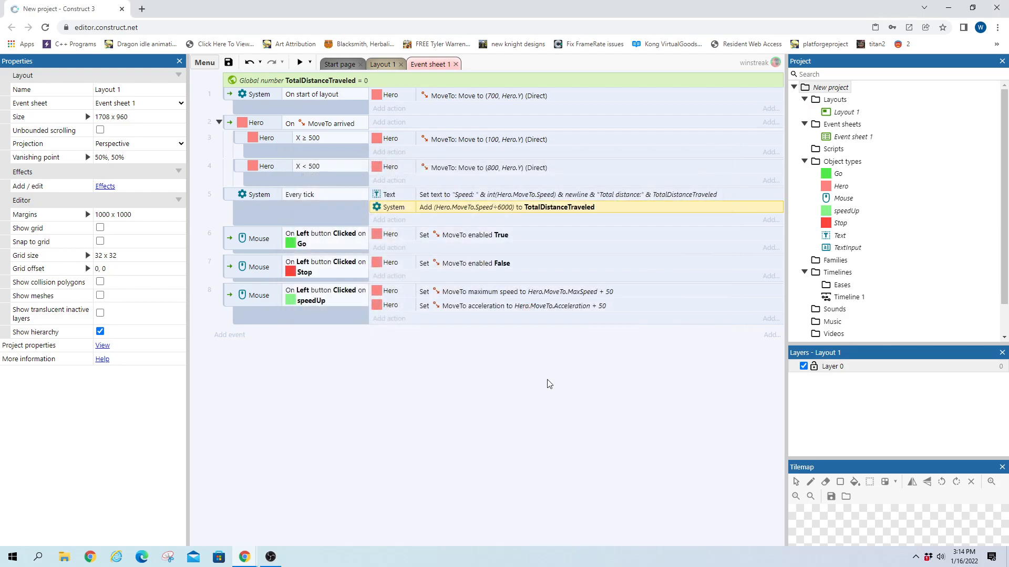
# - Change the added value to int(Hero.MoveTo.Speed/6000) and preview the project
pyautogui.doubleClick(507, 206)
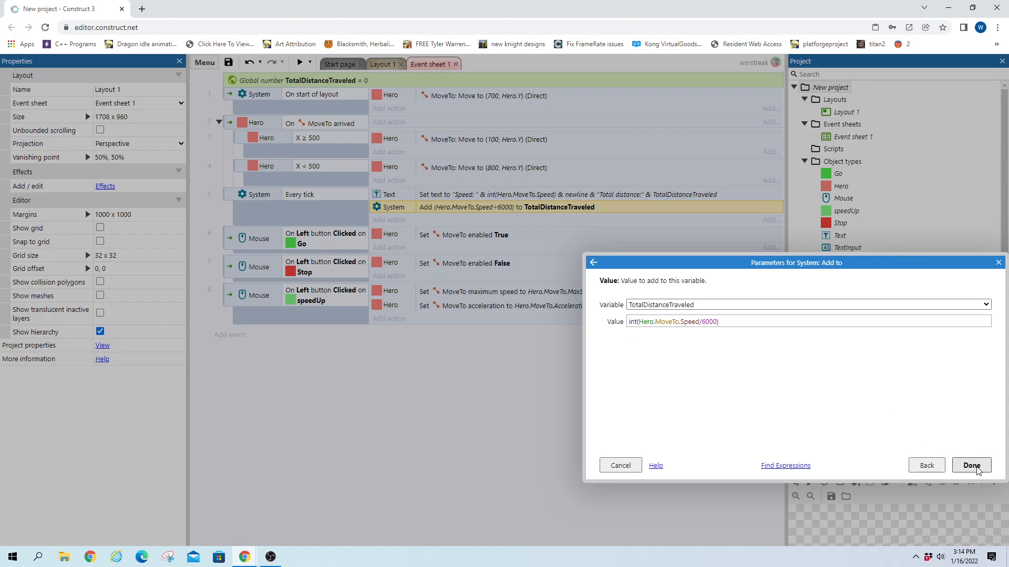
pyautogui.click(970, 465)
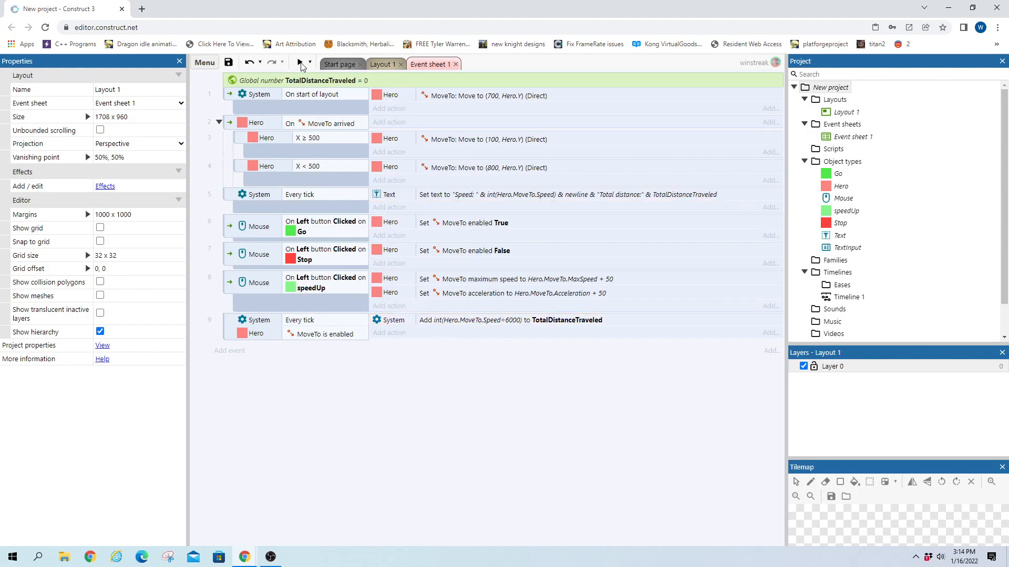
pyautogui.click(300, 64)
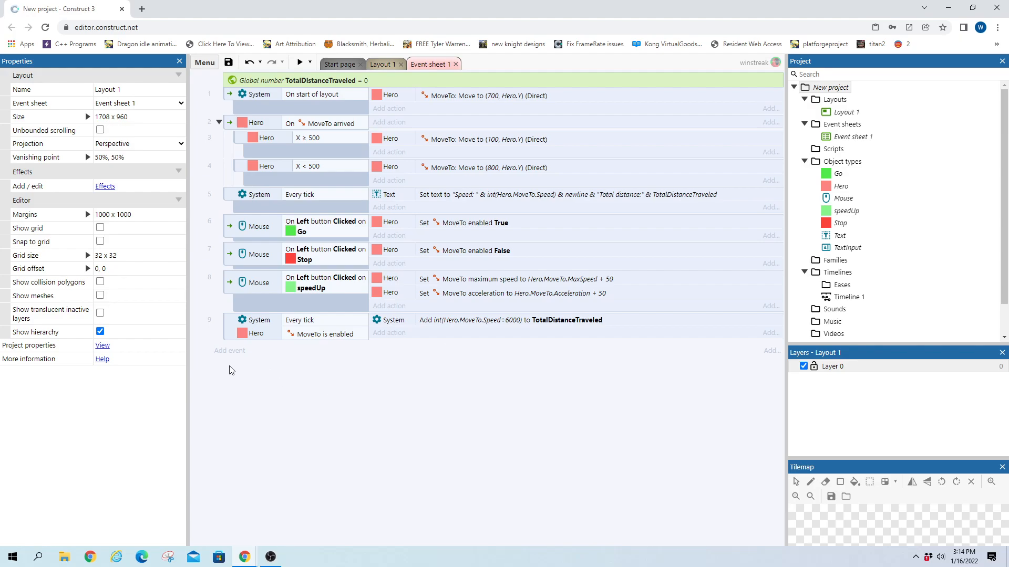
pyautogui.moveTo(461, 395)
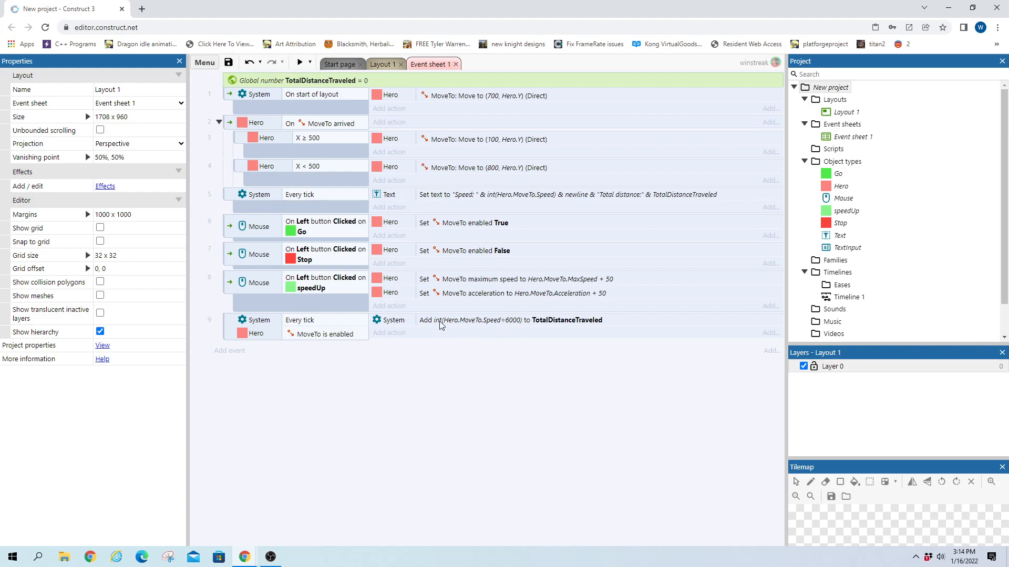
# - Revert the added value to plain Hero.MoveTo.Speed/6000 and display int(TotalDistanceTraveled) in the text
pyautogui.doubleClick(510, 320)
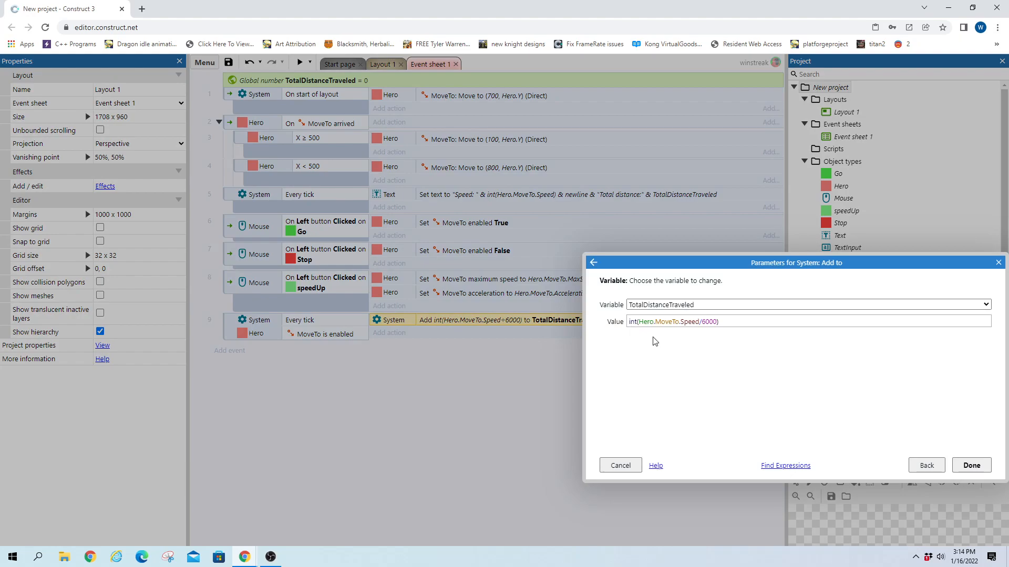
pyautogui.moveTo(636, 351)
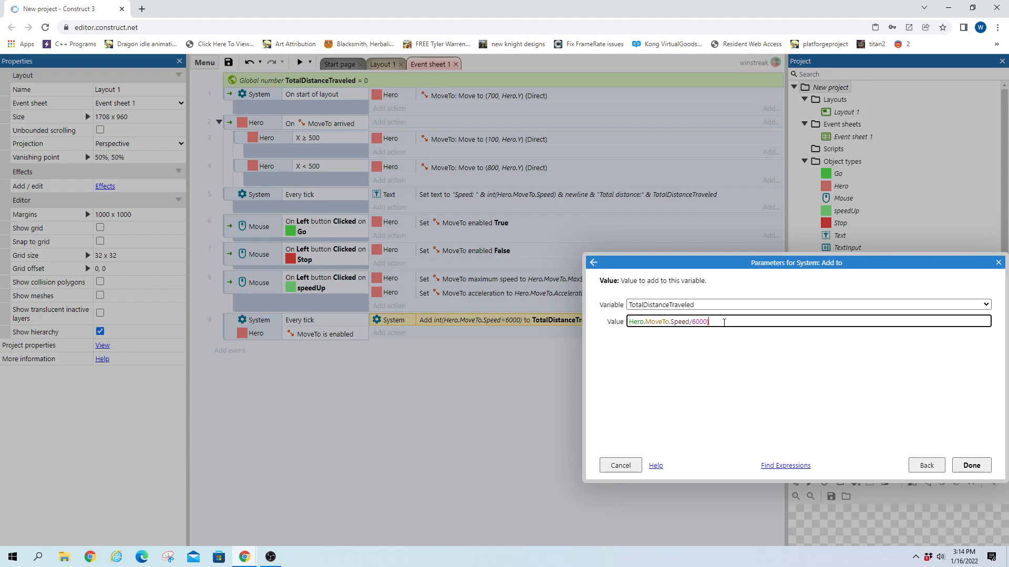
pyautogui.click(970, 465)
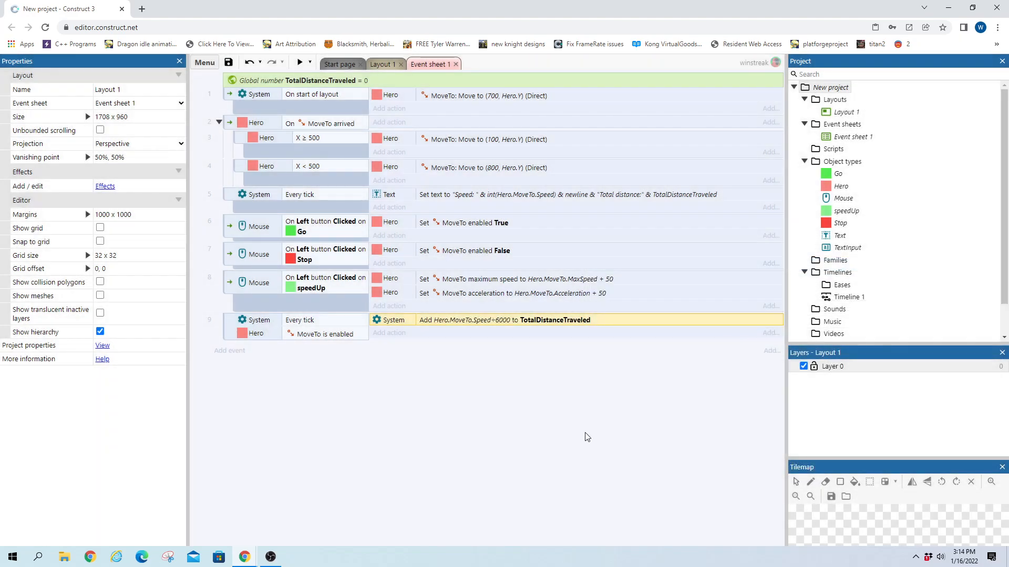
pyautogui.doubleClick(567, 194)
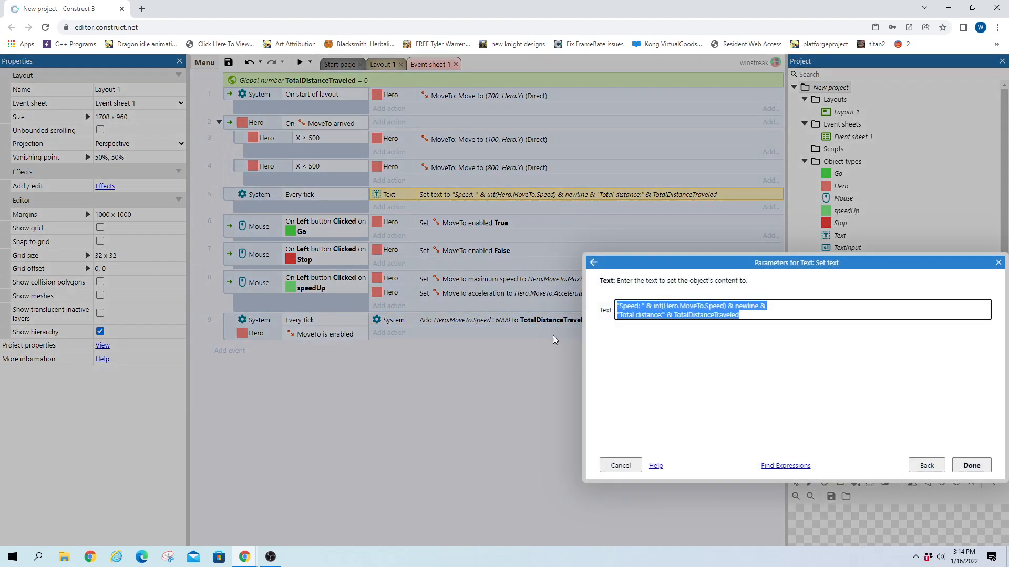
pyautogui.moveTo(713, 345)
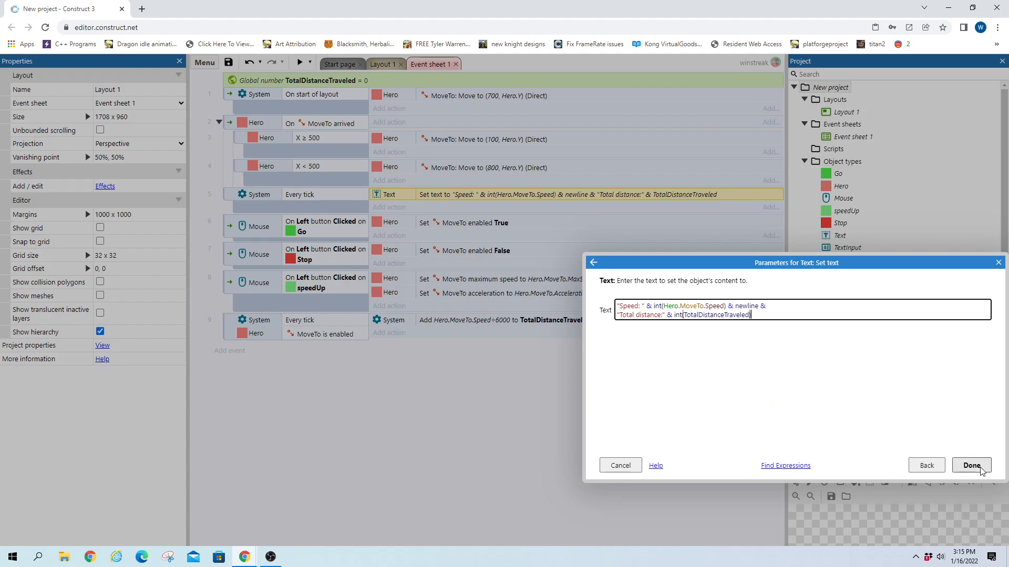
pyautogui.click(970, 465)
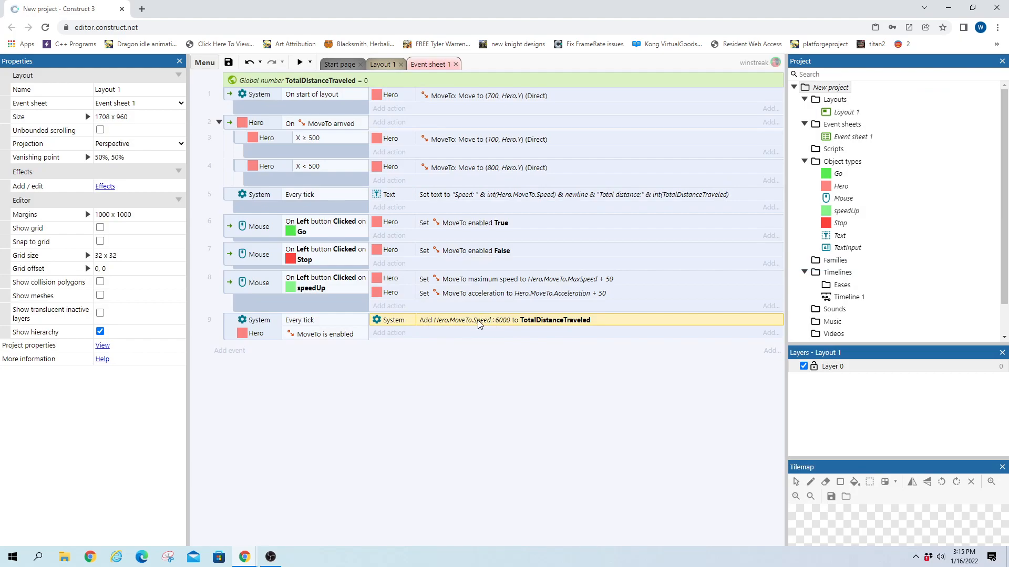
pyautogui.moveTo(489, 329)
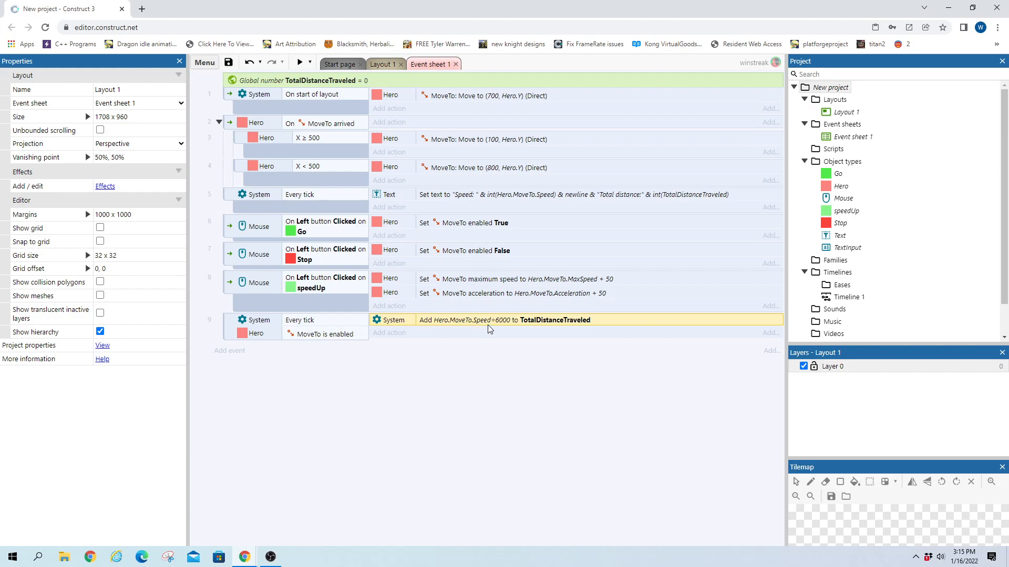
pyautogui.moveTo(493, 326)
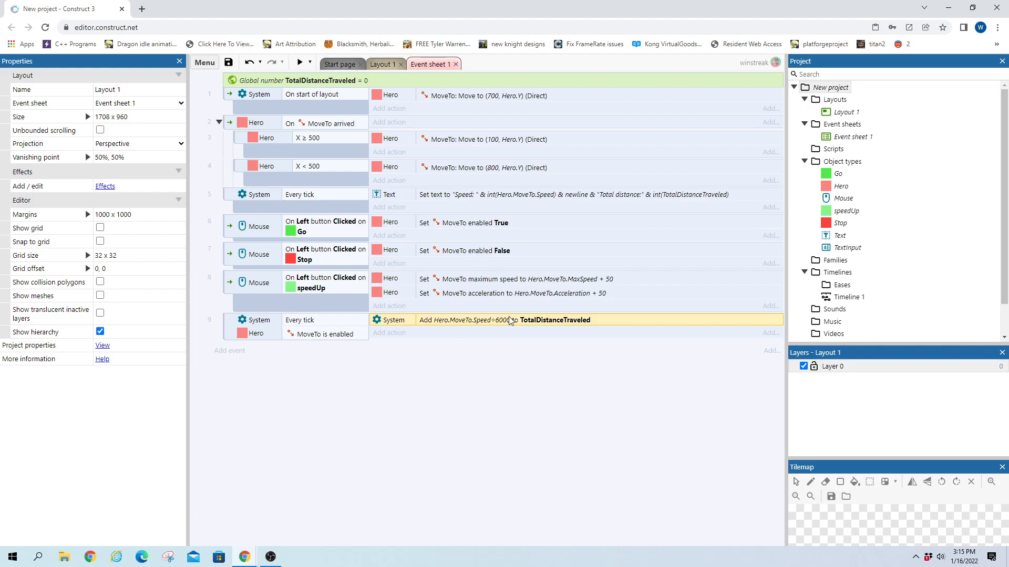
pyautogui.moveTo(482, 320)
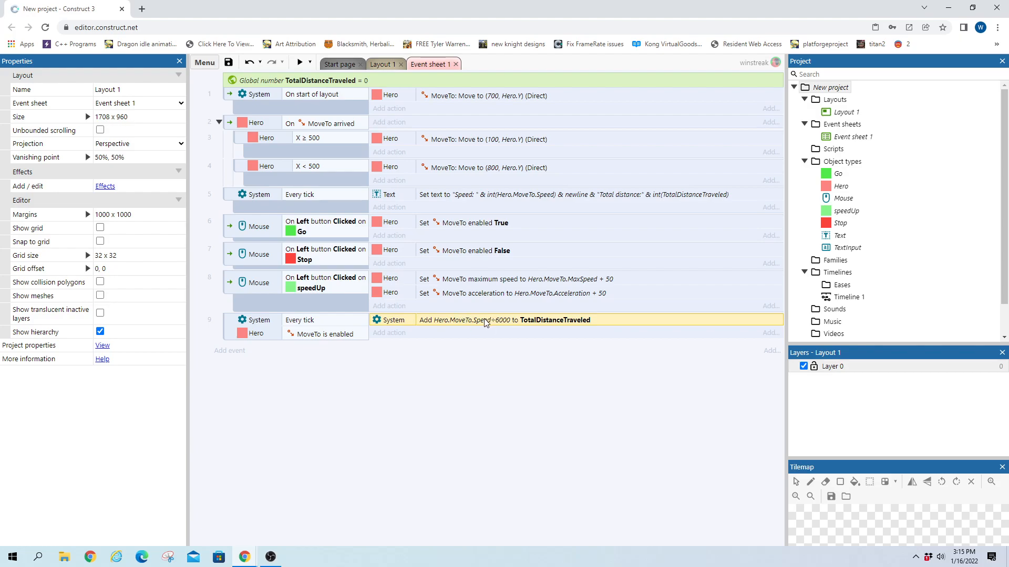
pyautogui.moveTo(475, 328)
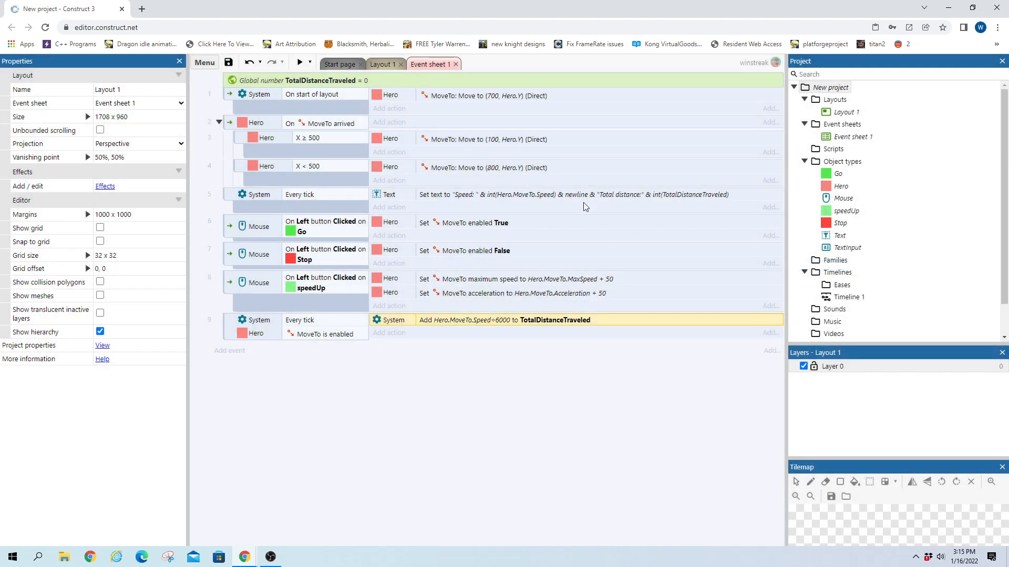
pyautogui.doubleClick(573, 194)
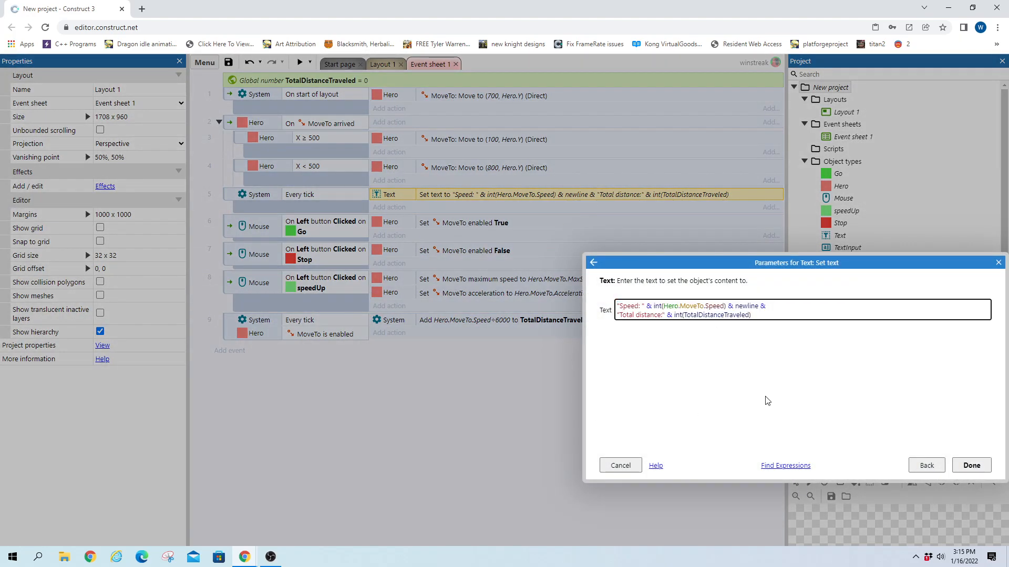
pyautogui.click(971, 465)
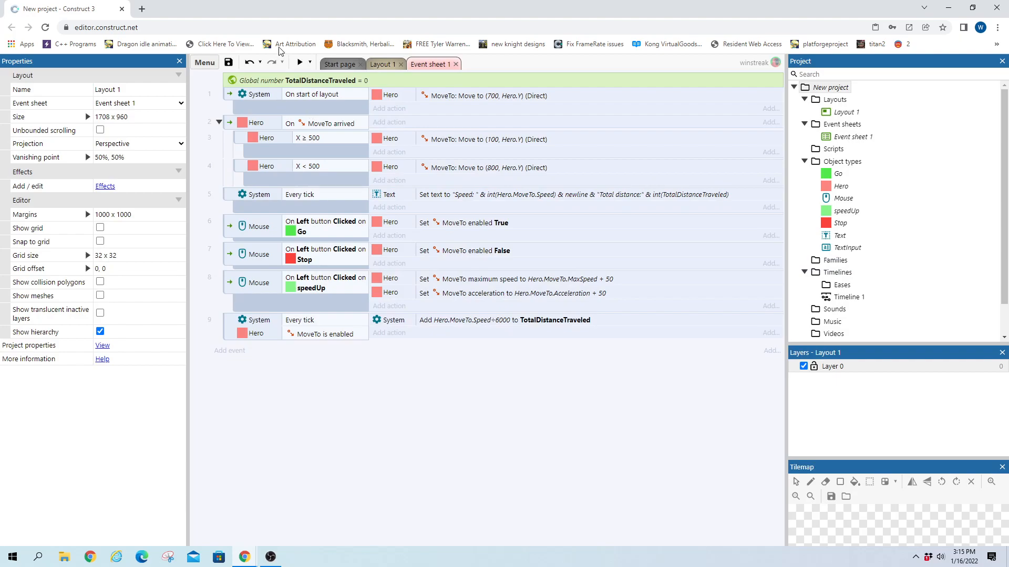
pyautogui.click(301, 64)
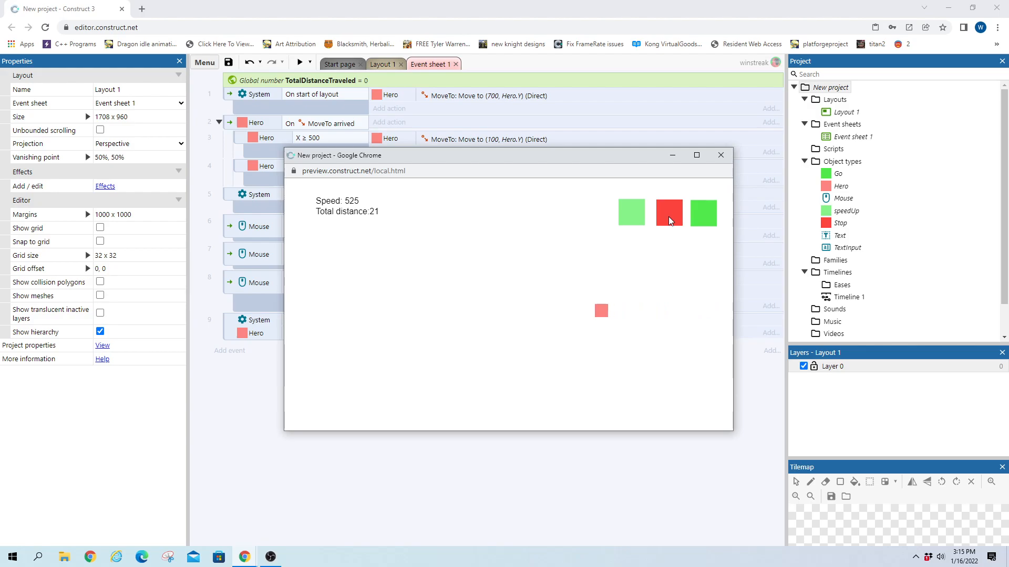
pyautogui.moveTo(711, 239)
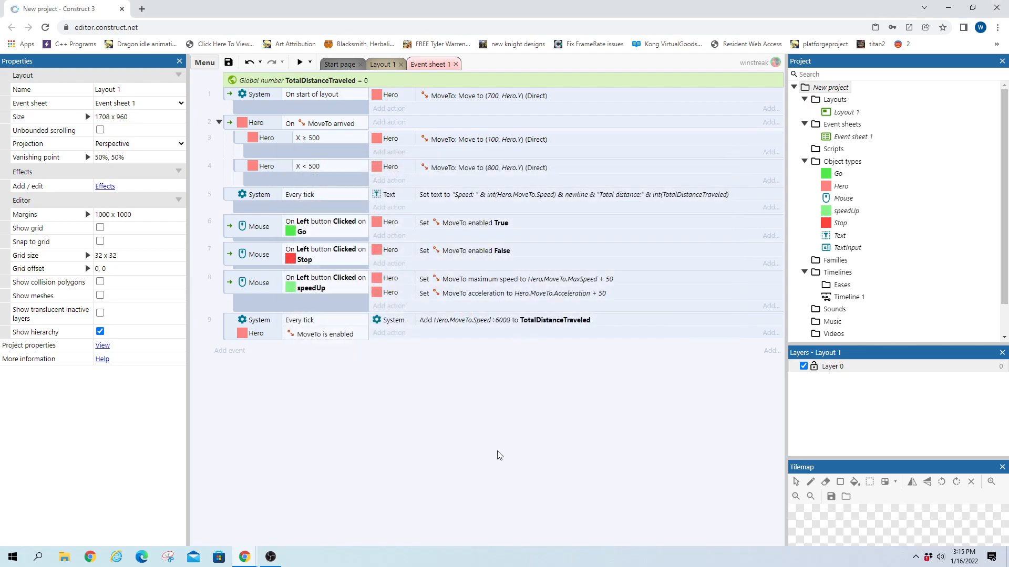
# - Change the distance divisor to Hero.MoveTo.Speed/300 and preview the game
pyautogui.doubleClick(504, 320)
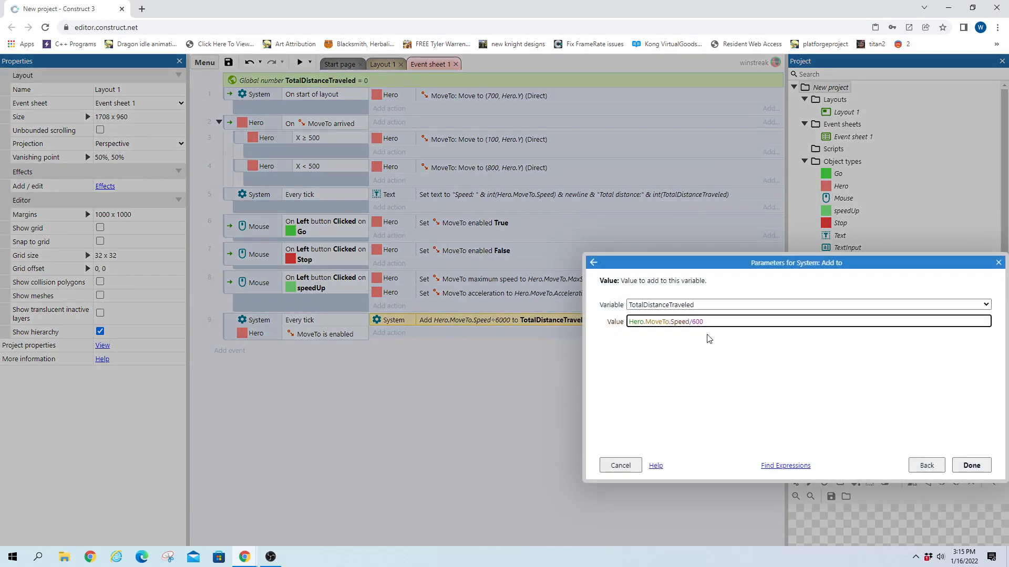
pyautogui.click(971, 464)
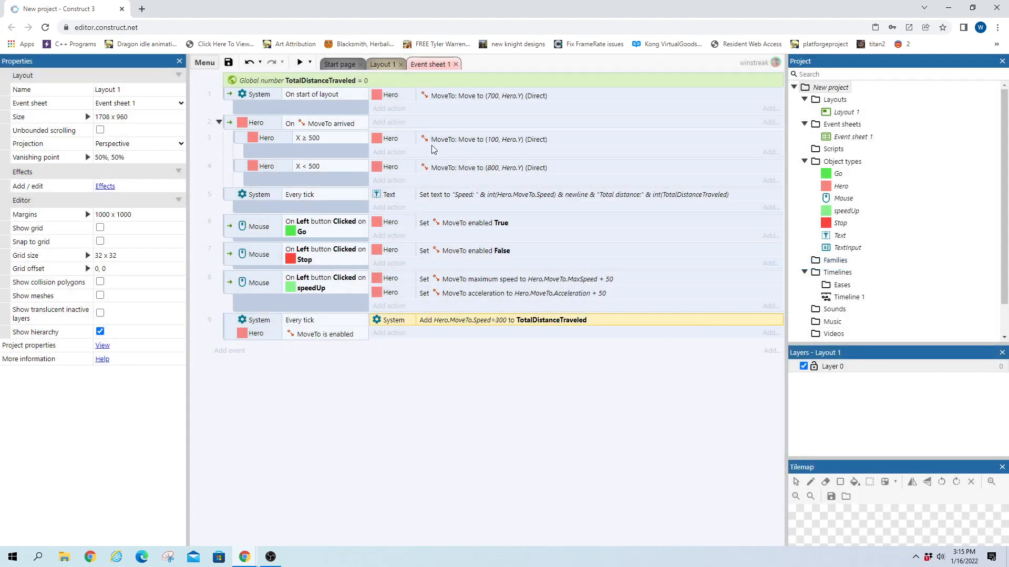
pyautogui.moveTo(522, 363)
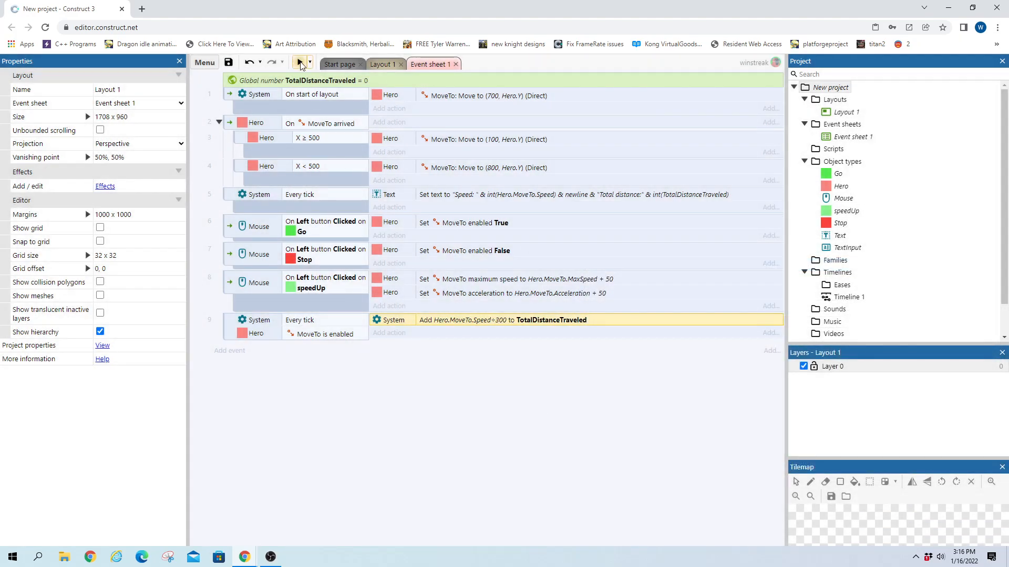
pyautogui.click(301, 64)
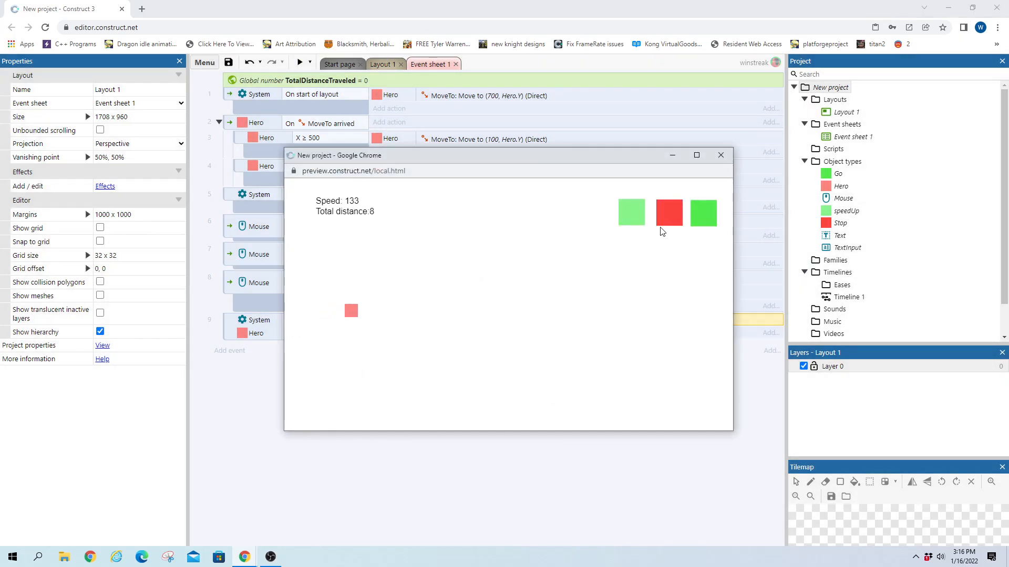